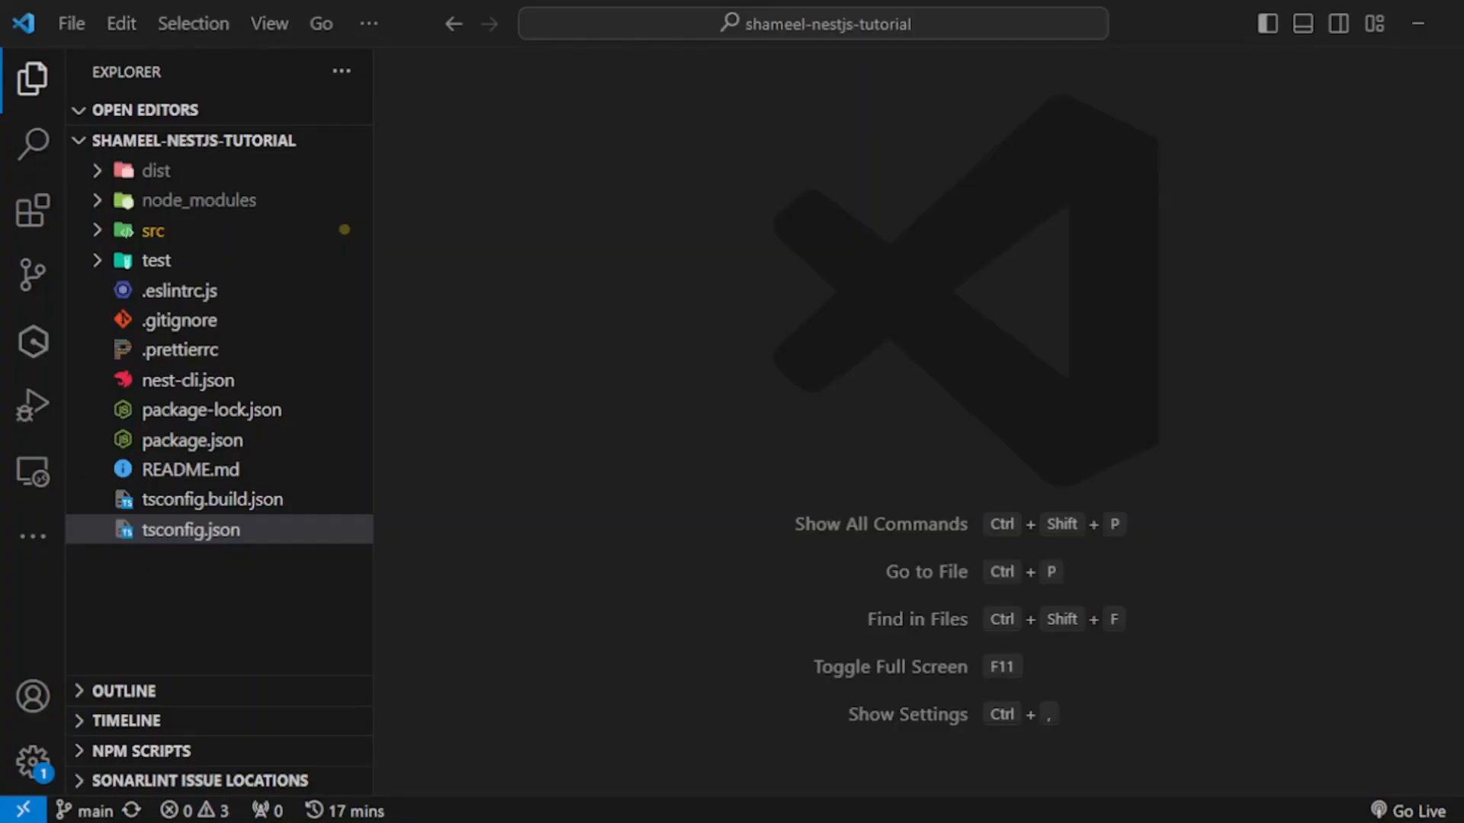
{"action": "mouse_move", "coordinate": [293, 256]}
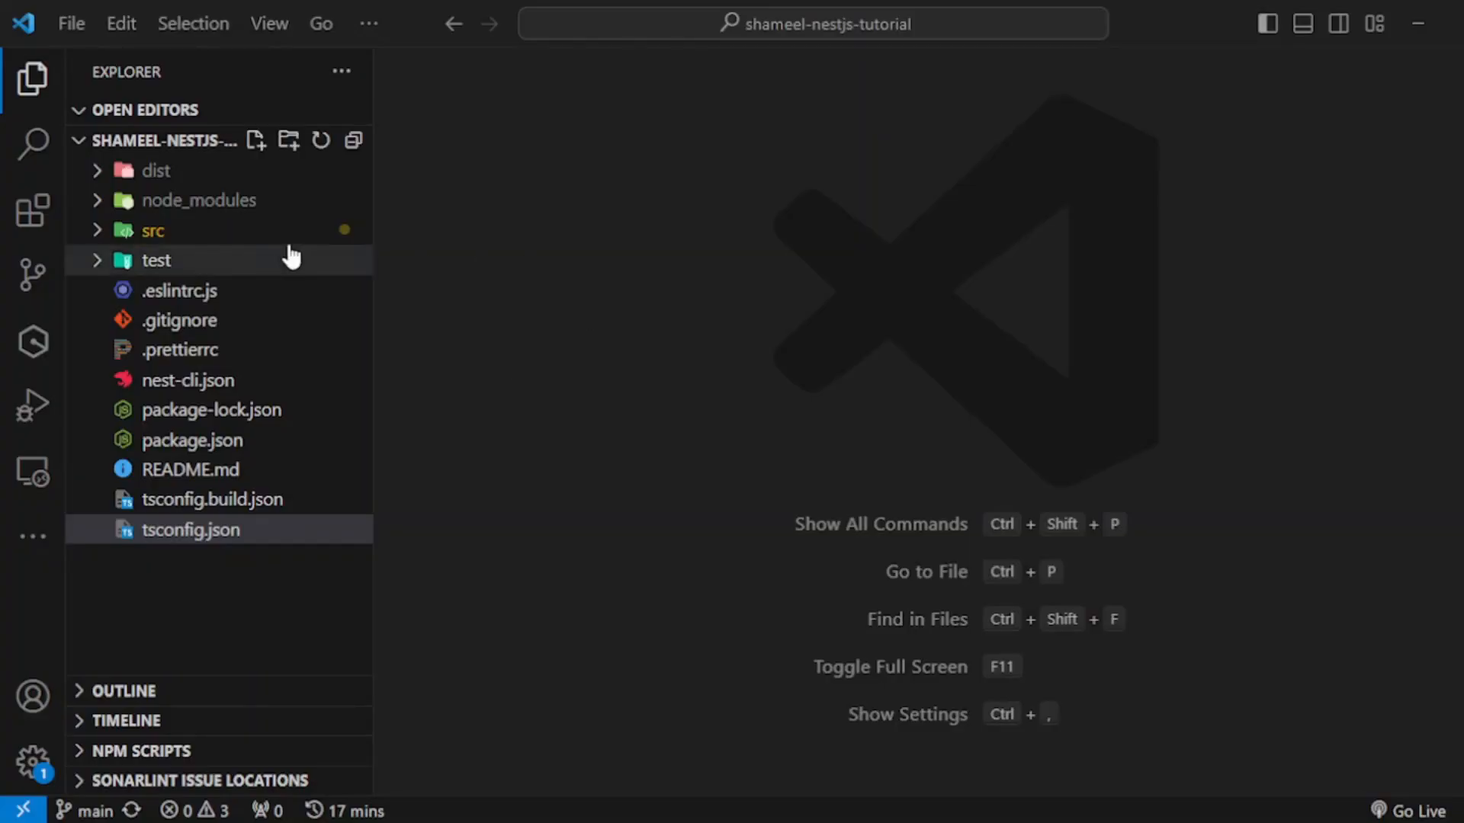
Bring the findAll method of src/user/user.controller.ts into view
{"action": "left_click", "coordinate": [152, 230]}
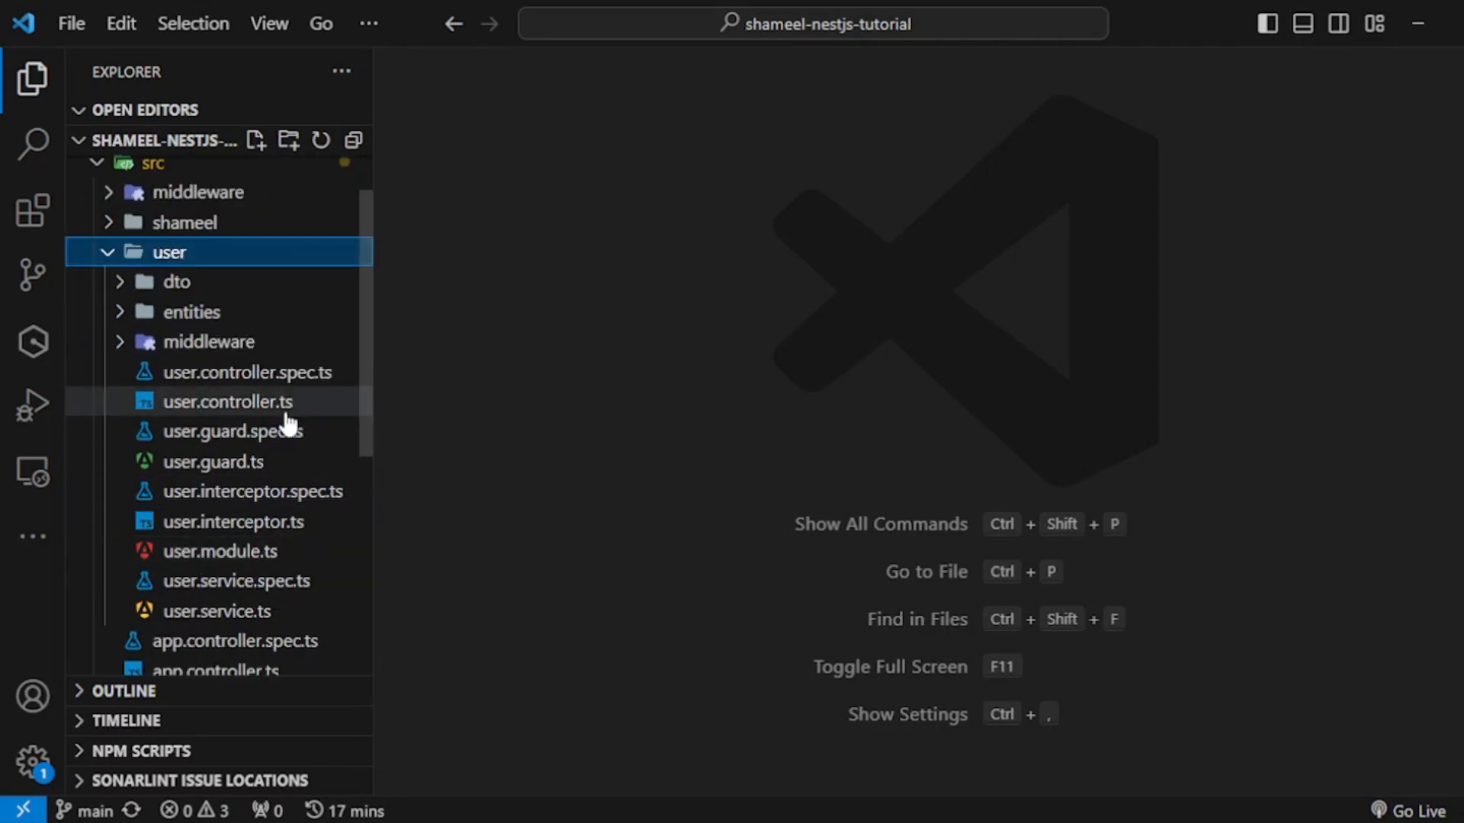
{"action": "double_click", "coordinate": [228, 401]}
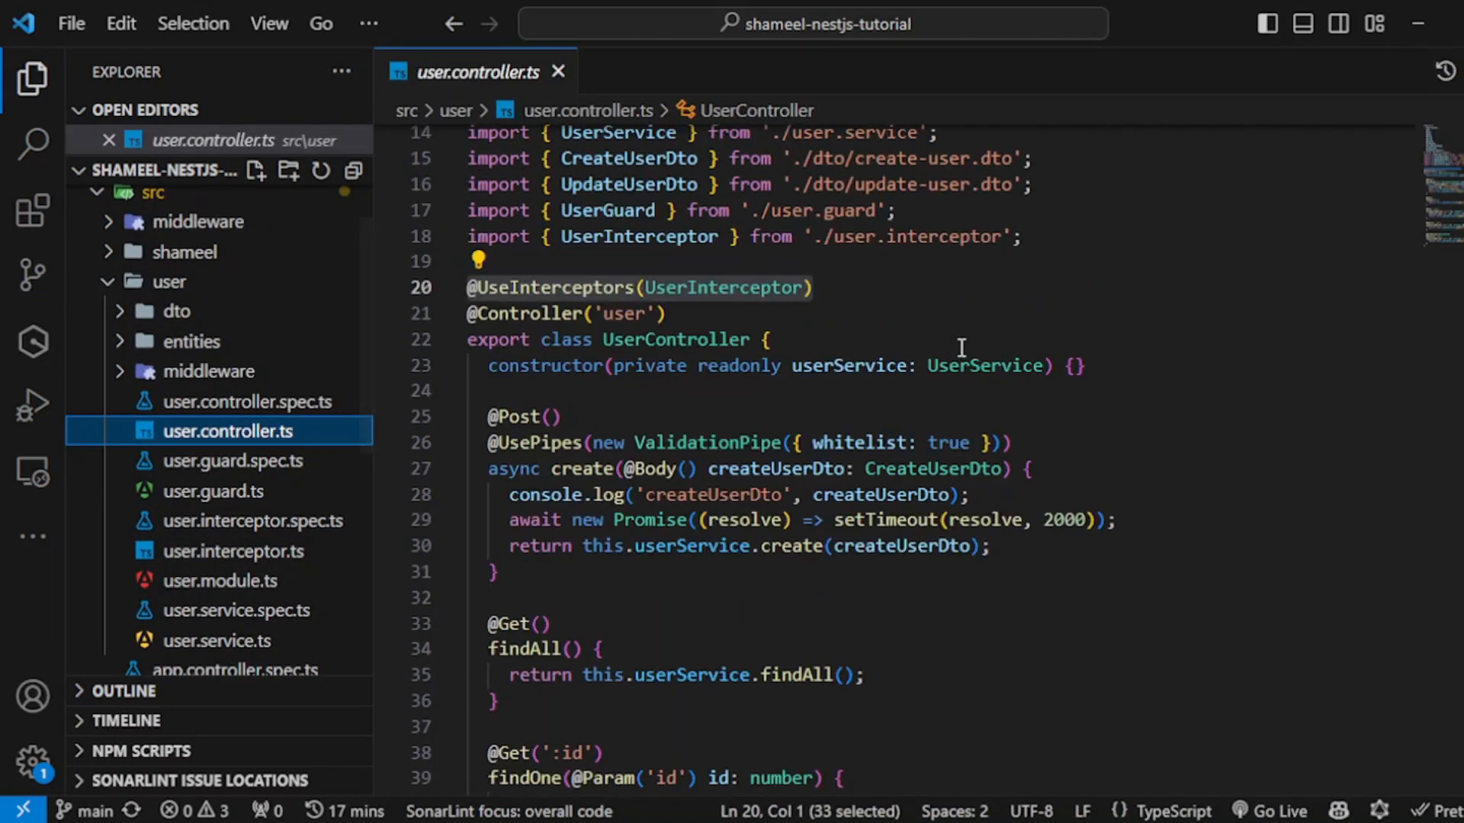
{"action": "scroll", "scroll_direction": "down", "scroll_amount": 3}
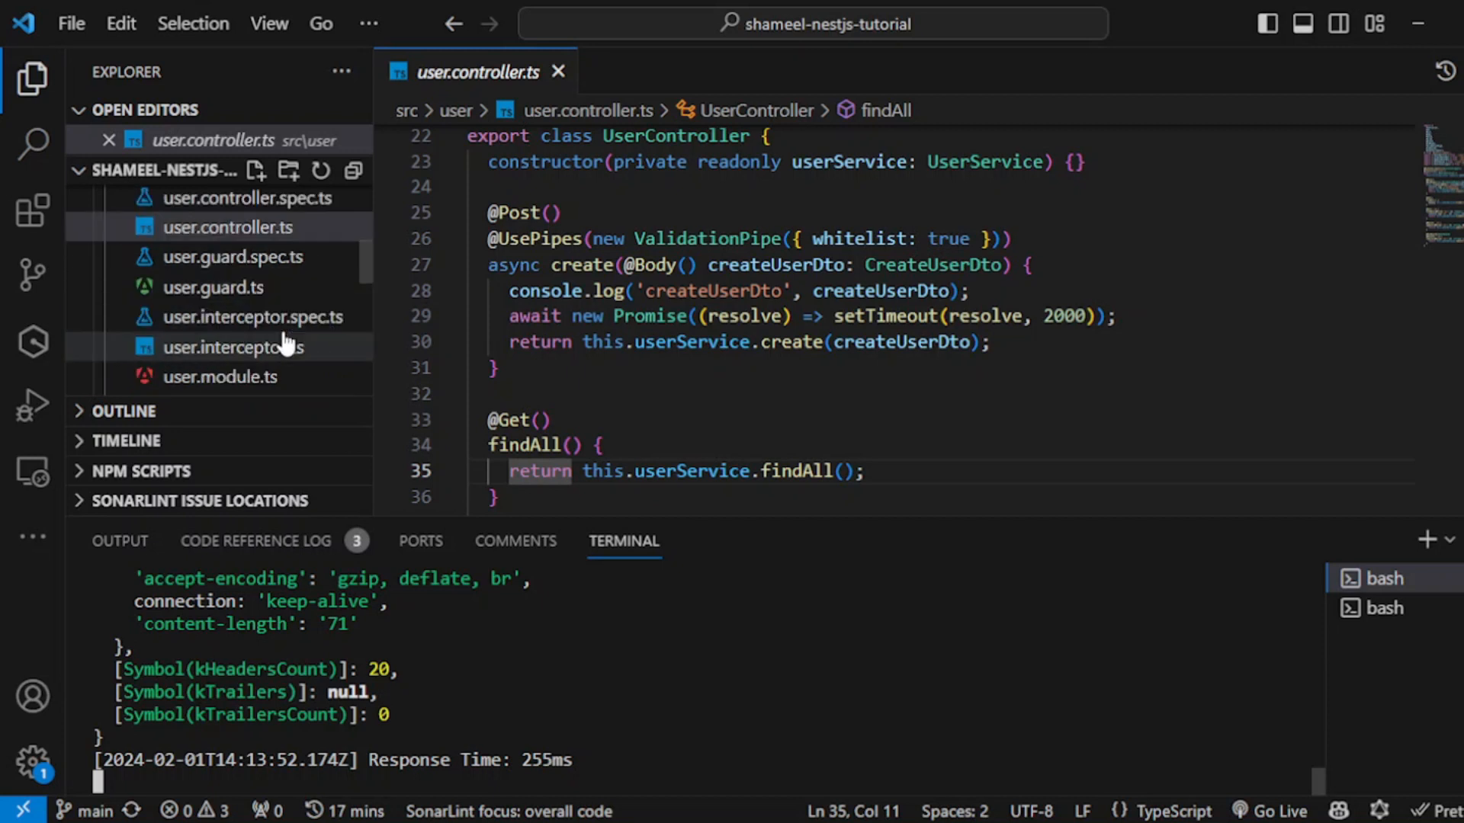
Comment out the console.log('request', request) line in user.interceptor.ts and close the file
{"action": "left_click", "coordinate": [235, 346]}
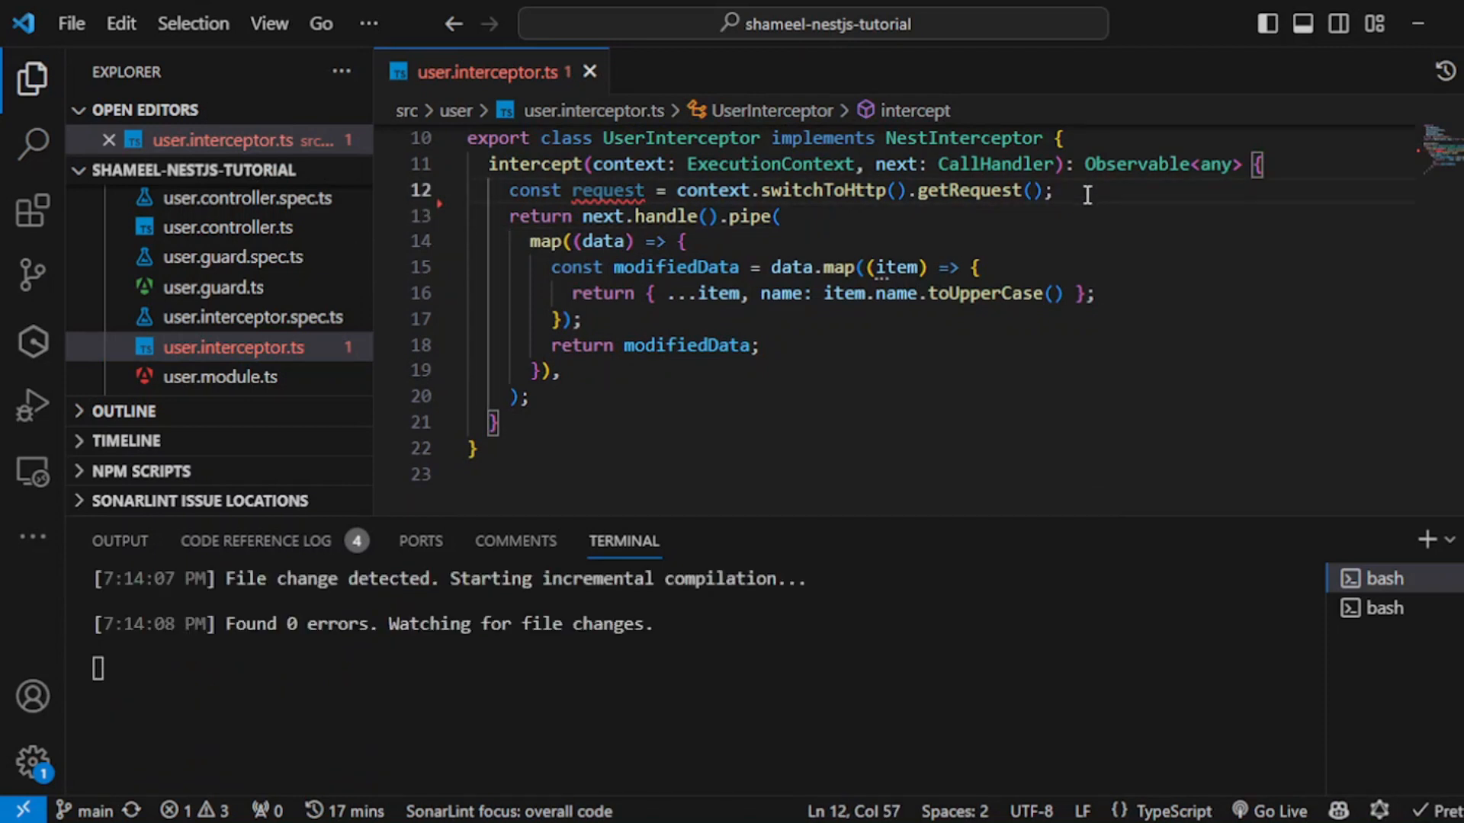
{"action": "type", "text": "// console.log('request', request);"}
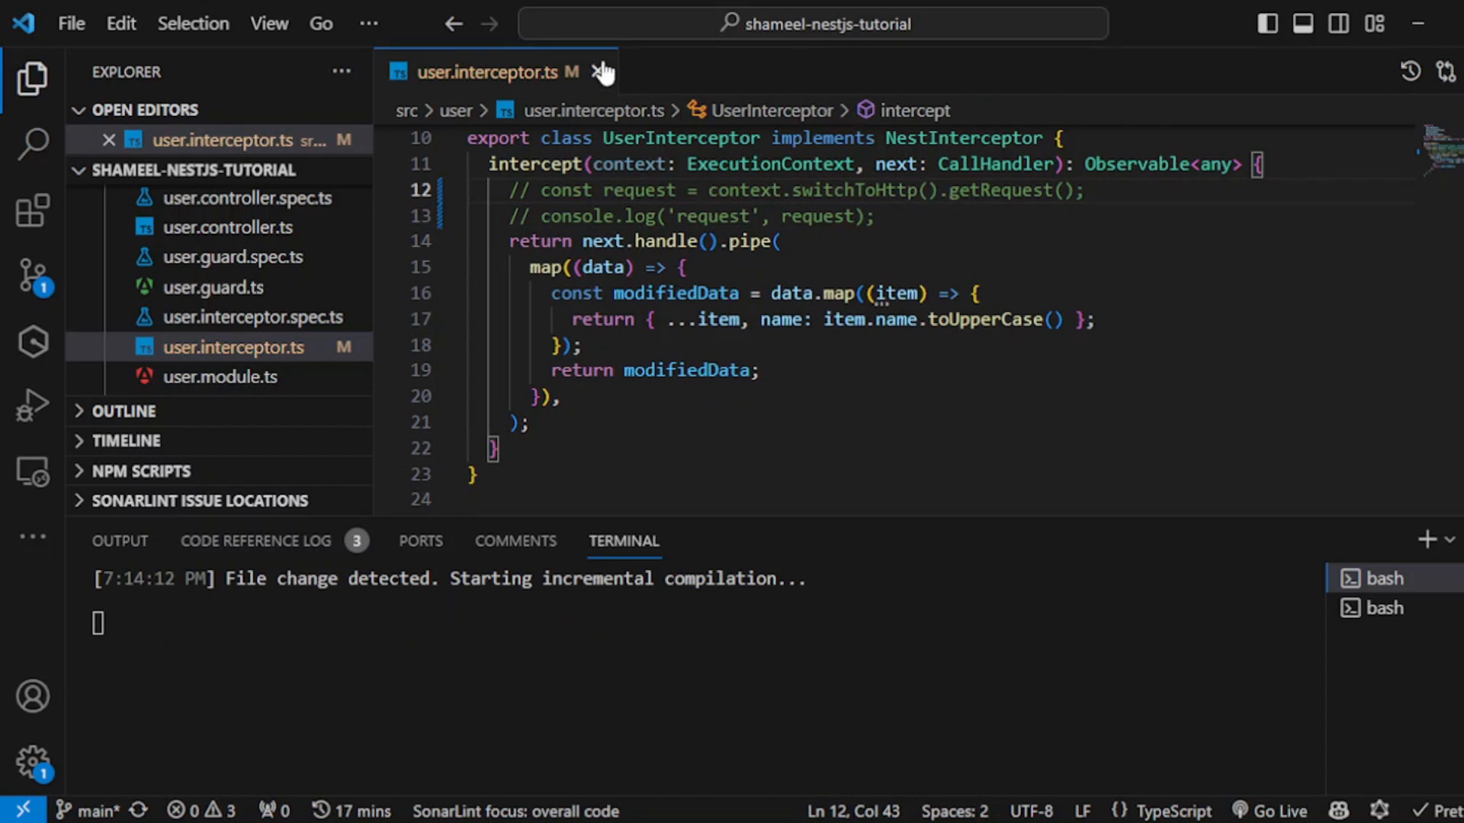
{"action": "left_click", "coordinate": [597, 71]}
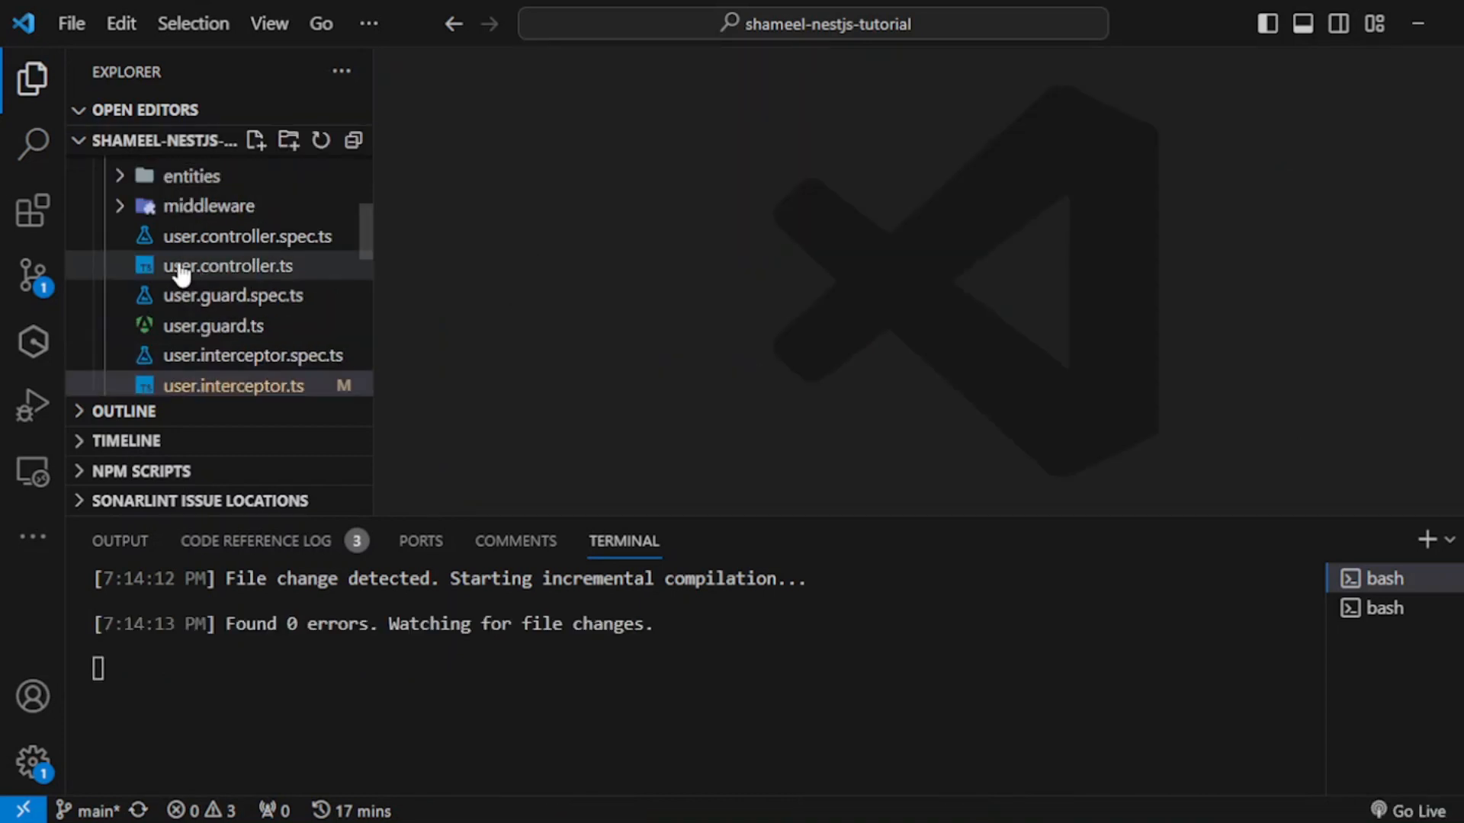
Add throw new Error('Method not implemented.') at the top of findAll in user.controller.ts
{"action": "left_click", "coordinate": [227, 265]}
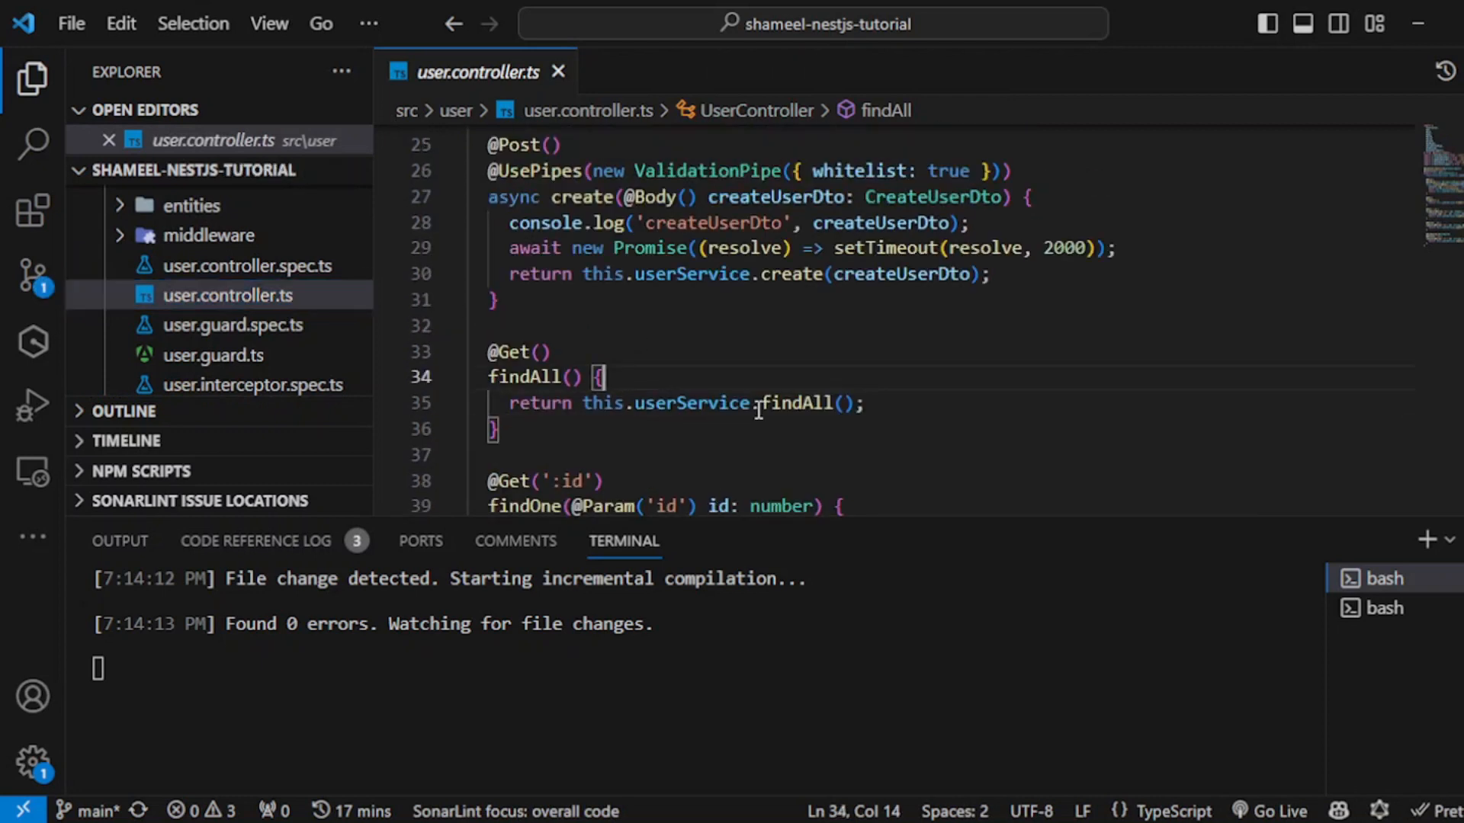
{"action": "type", "text": "throw new Error('Method not implemented.');"}
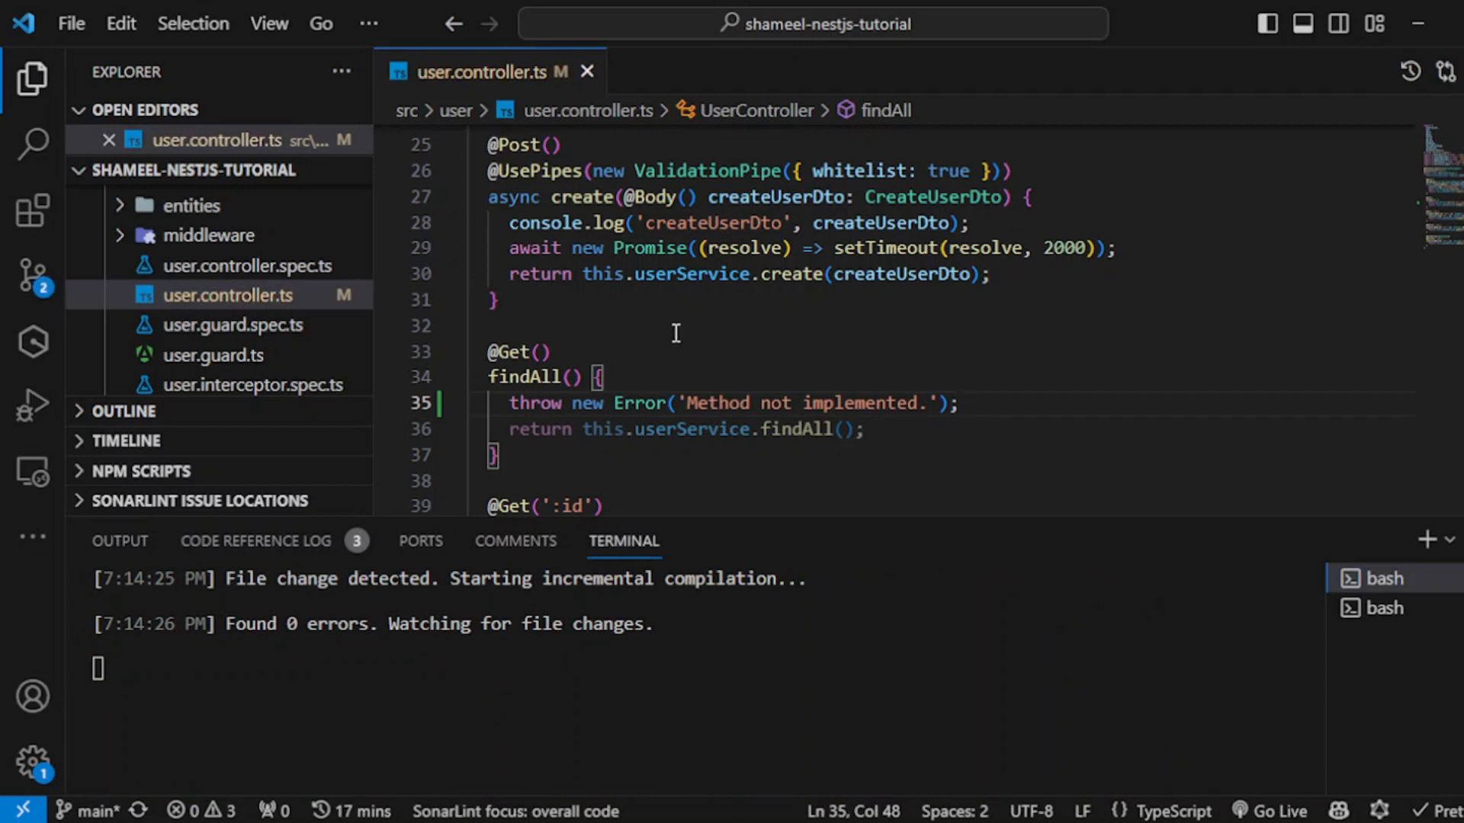
{"action": "mouse_move", "coordinate": [677, 428]}
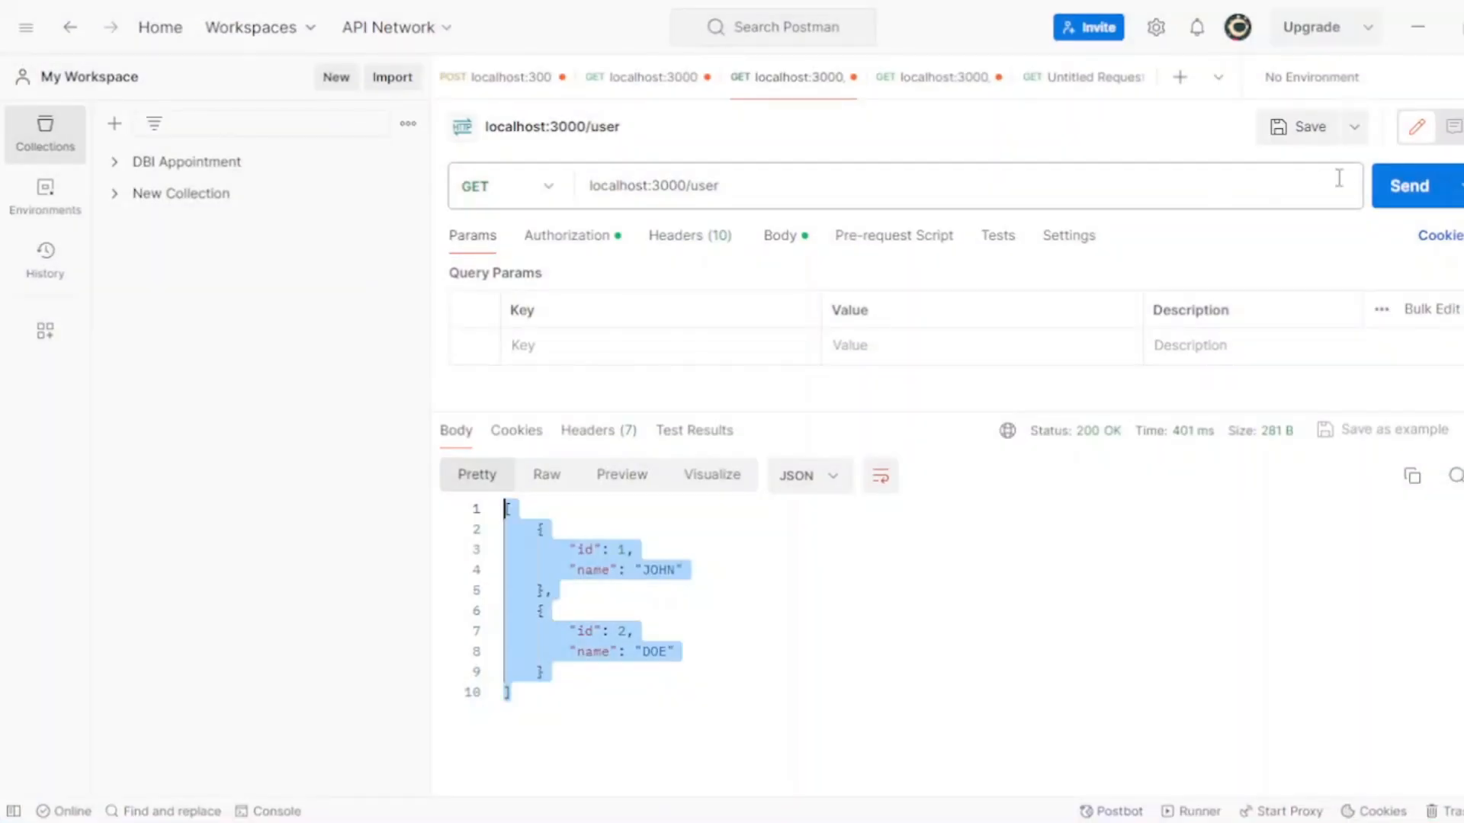
Send GET localhost:3000/user and highlight the 500 Internal Server Error message
{"action": "left_click", "coordinate": [1410, 186]}
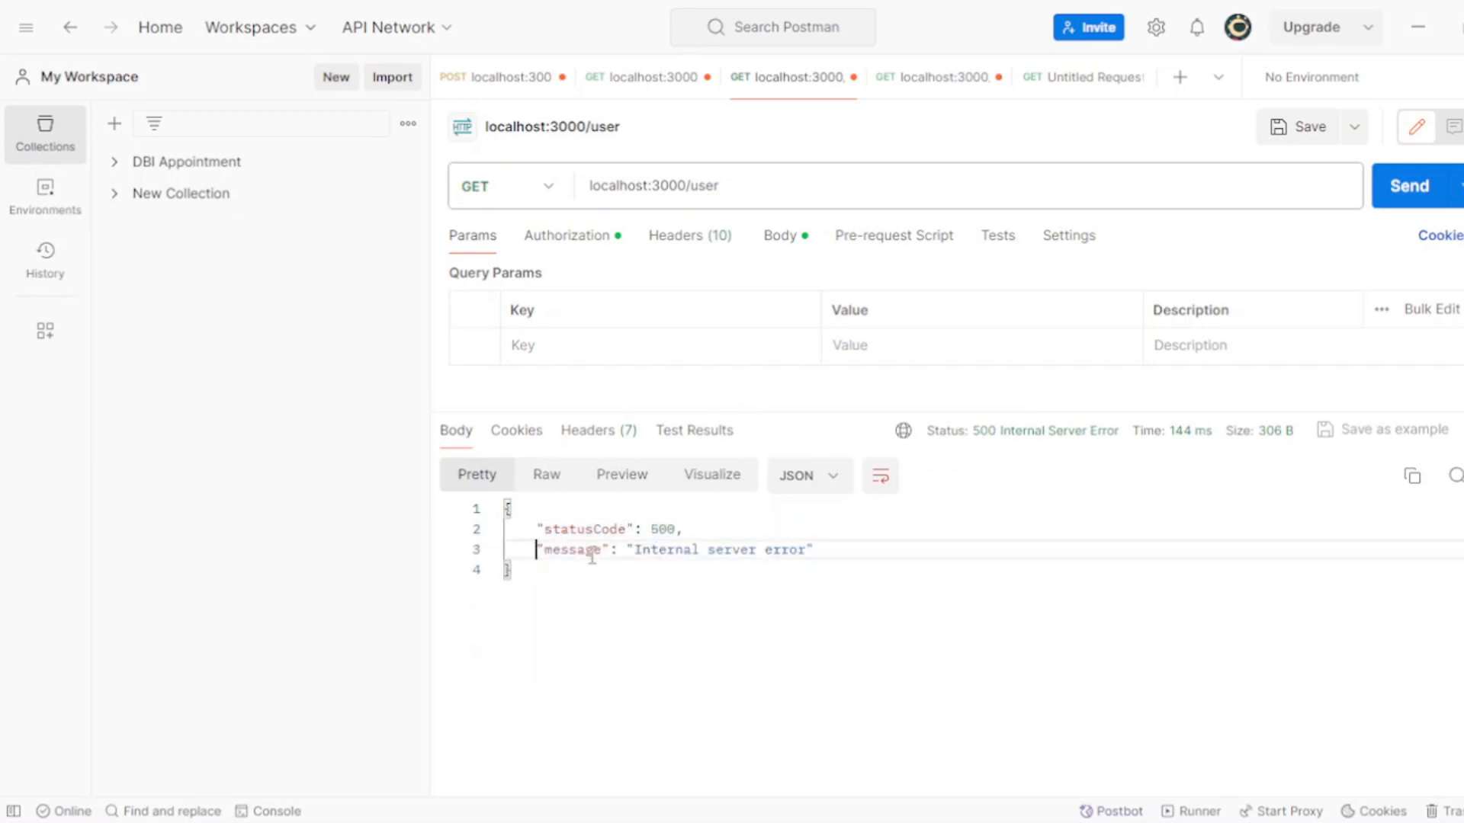
{"action": "left_click_drag", "start_coordinate": [537, 549], "coordinate": [812, 549]}
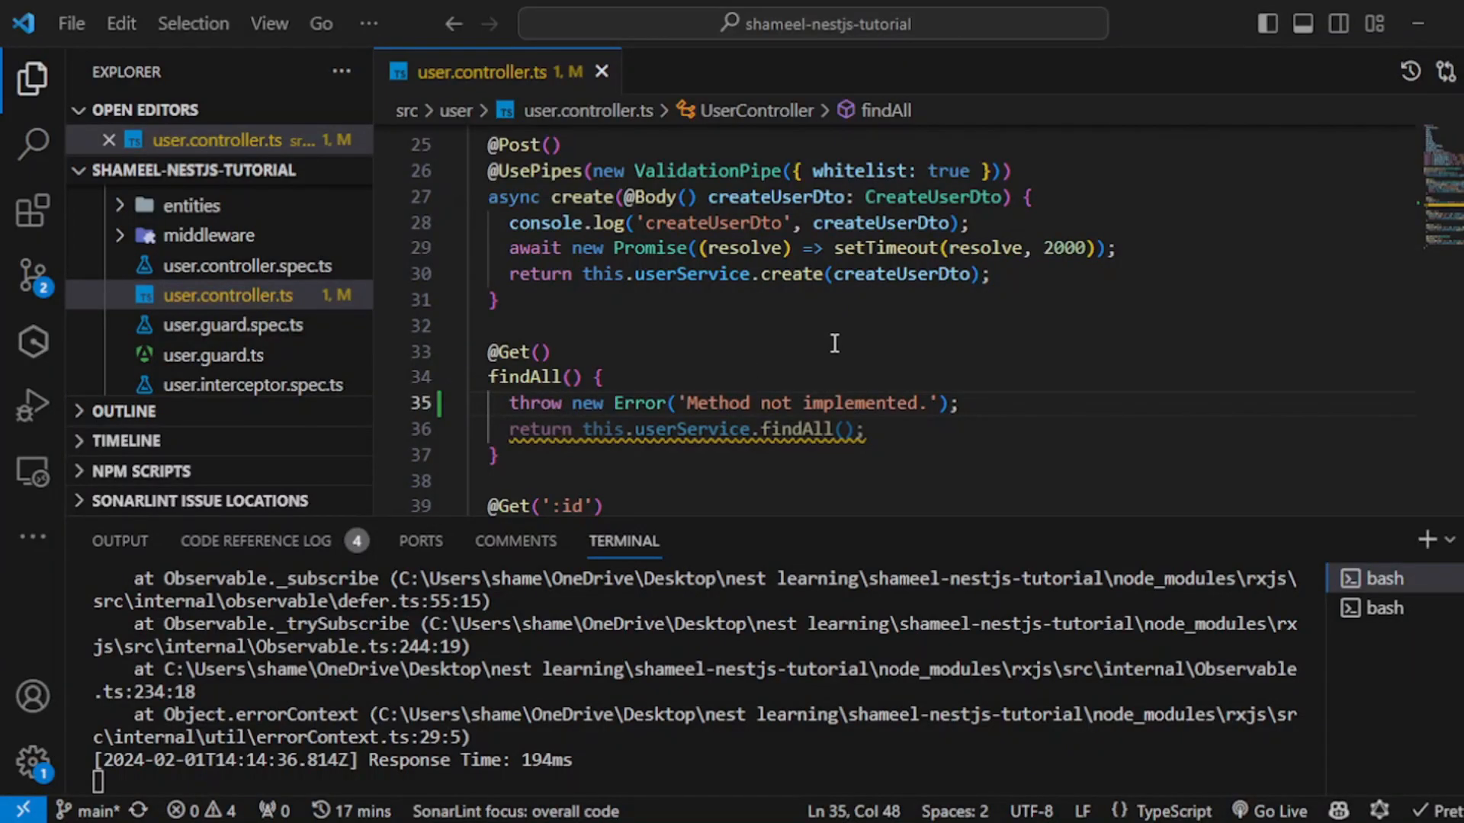
{"action": "mouse_move", "coordinate": [974, 299]}
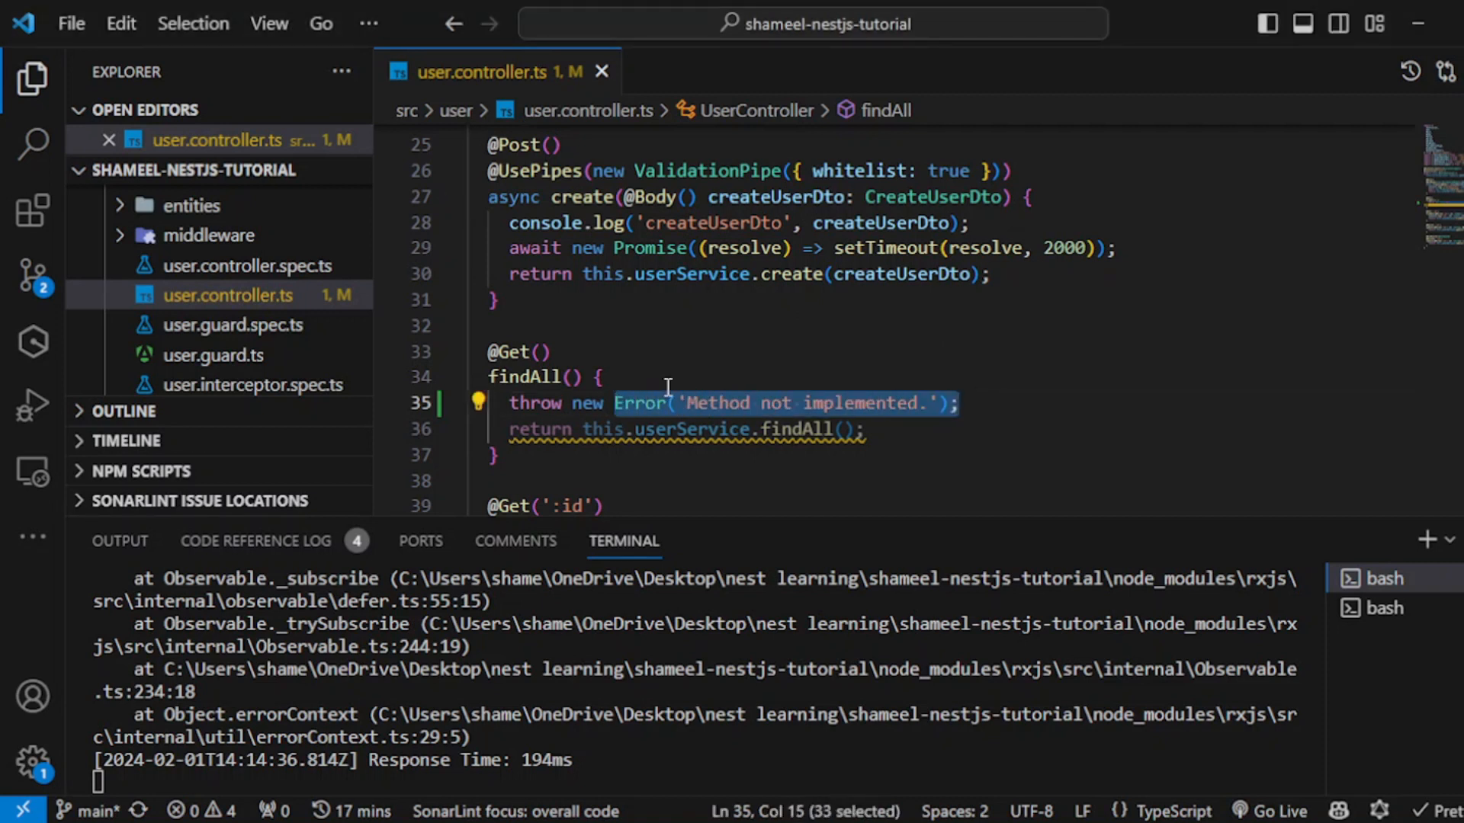
Make findAll throw new HttpException('Forbidden', HttpStatus.FORBIDDEN)
{"action": "type", "text": "Http"}
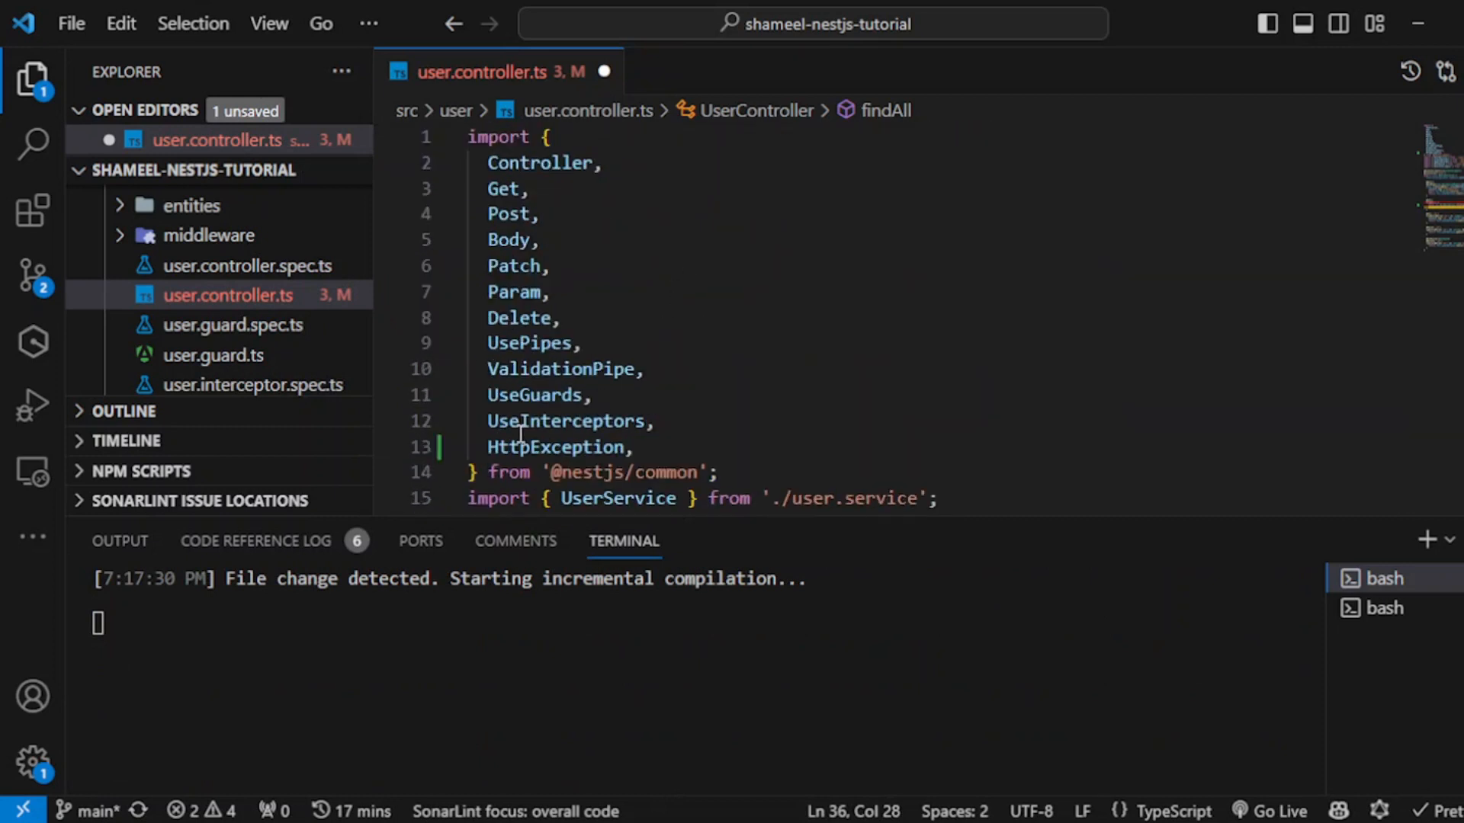
{"action": "scroll", "scroll_direction": "down", "scroll_amount": 3}
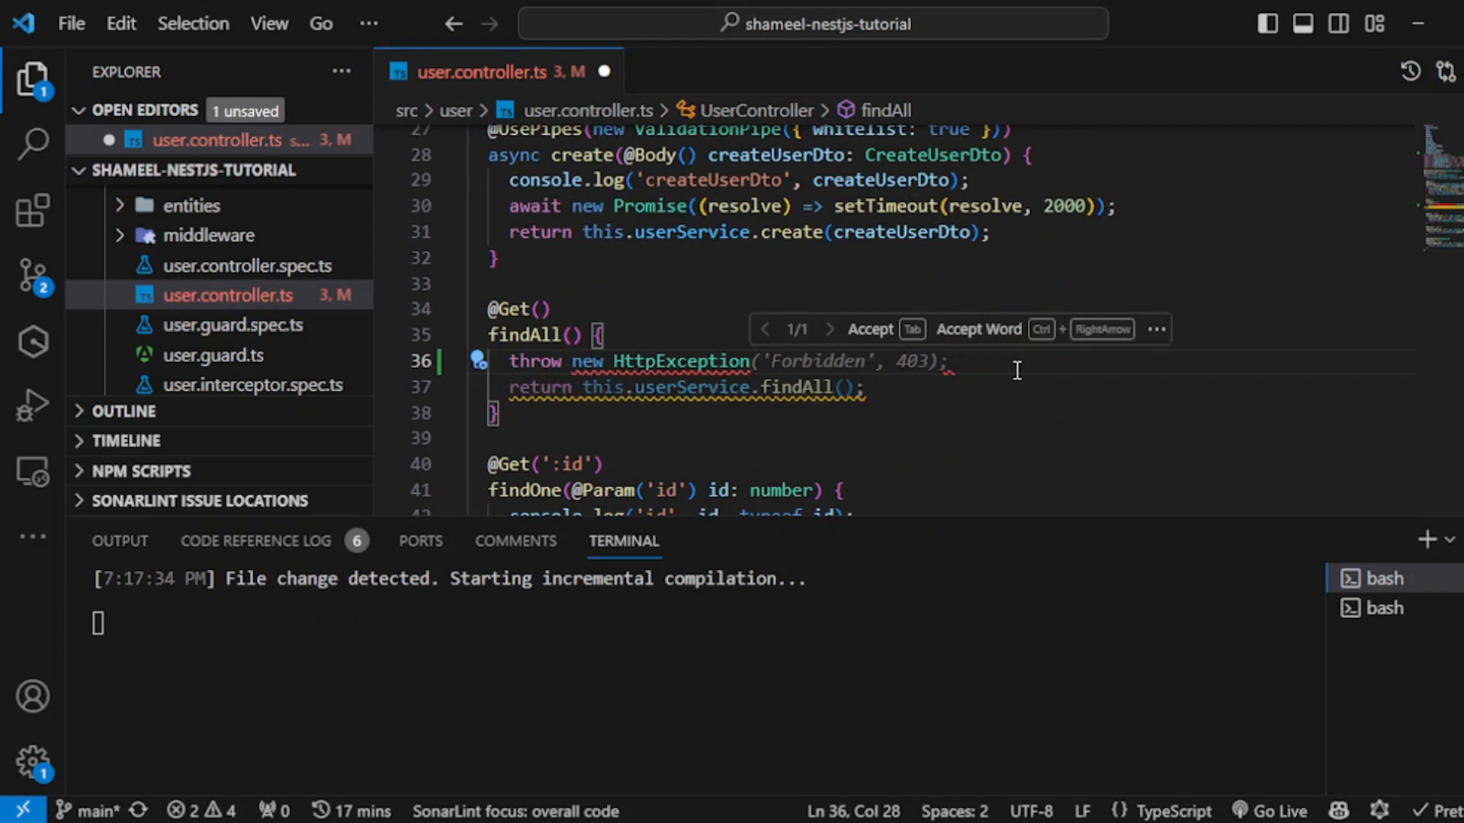
{"action": "left_click", "coordinate": [952, 361]}
{"action": "type", "text": "('Forbidden', HttpStatus.);"}
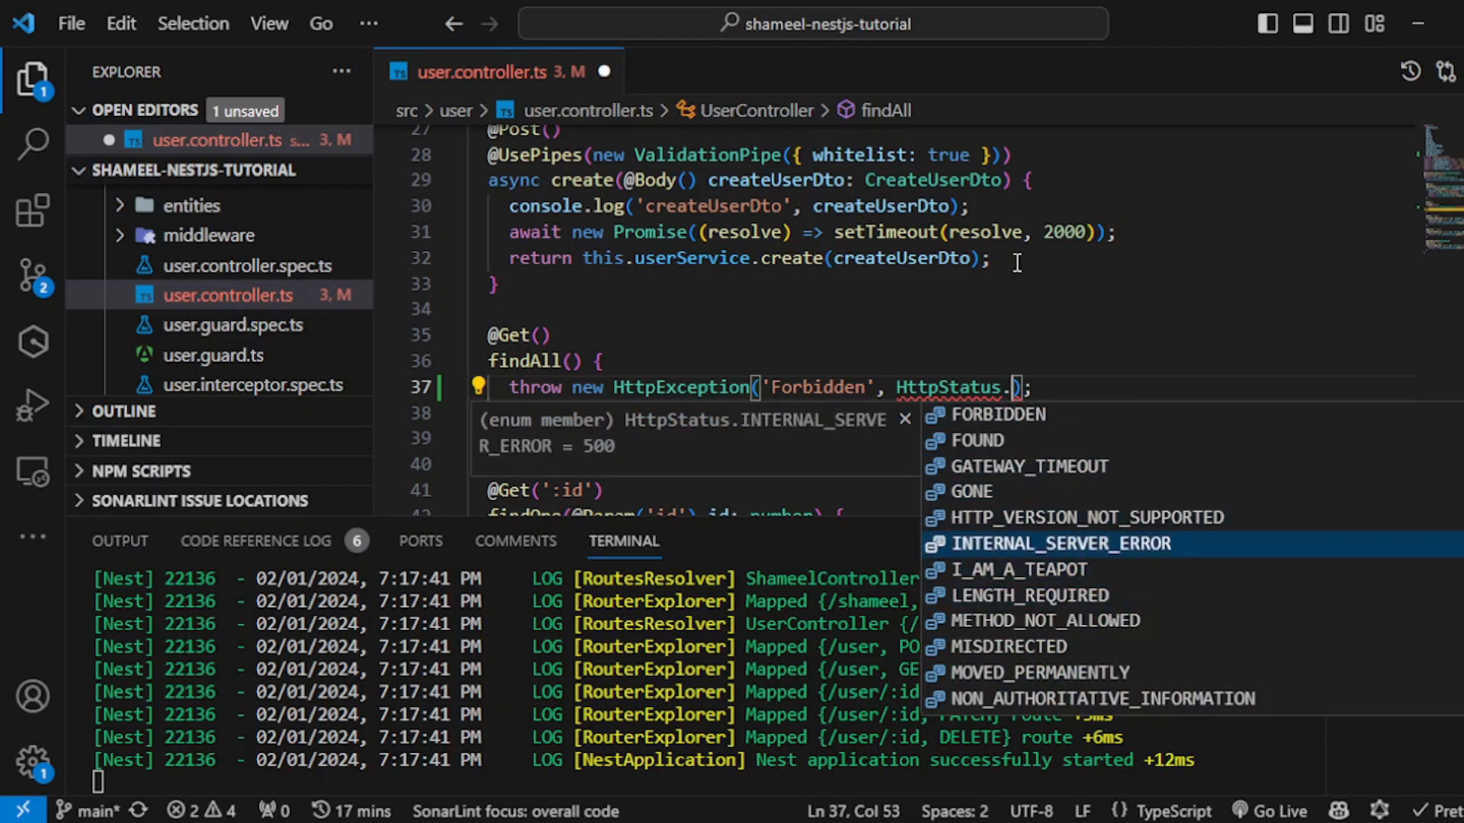
{"action": "left_click", "coordinate": [980, 414]}
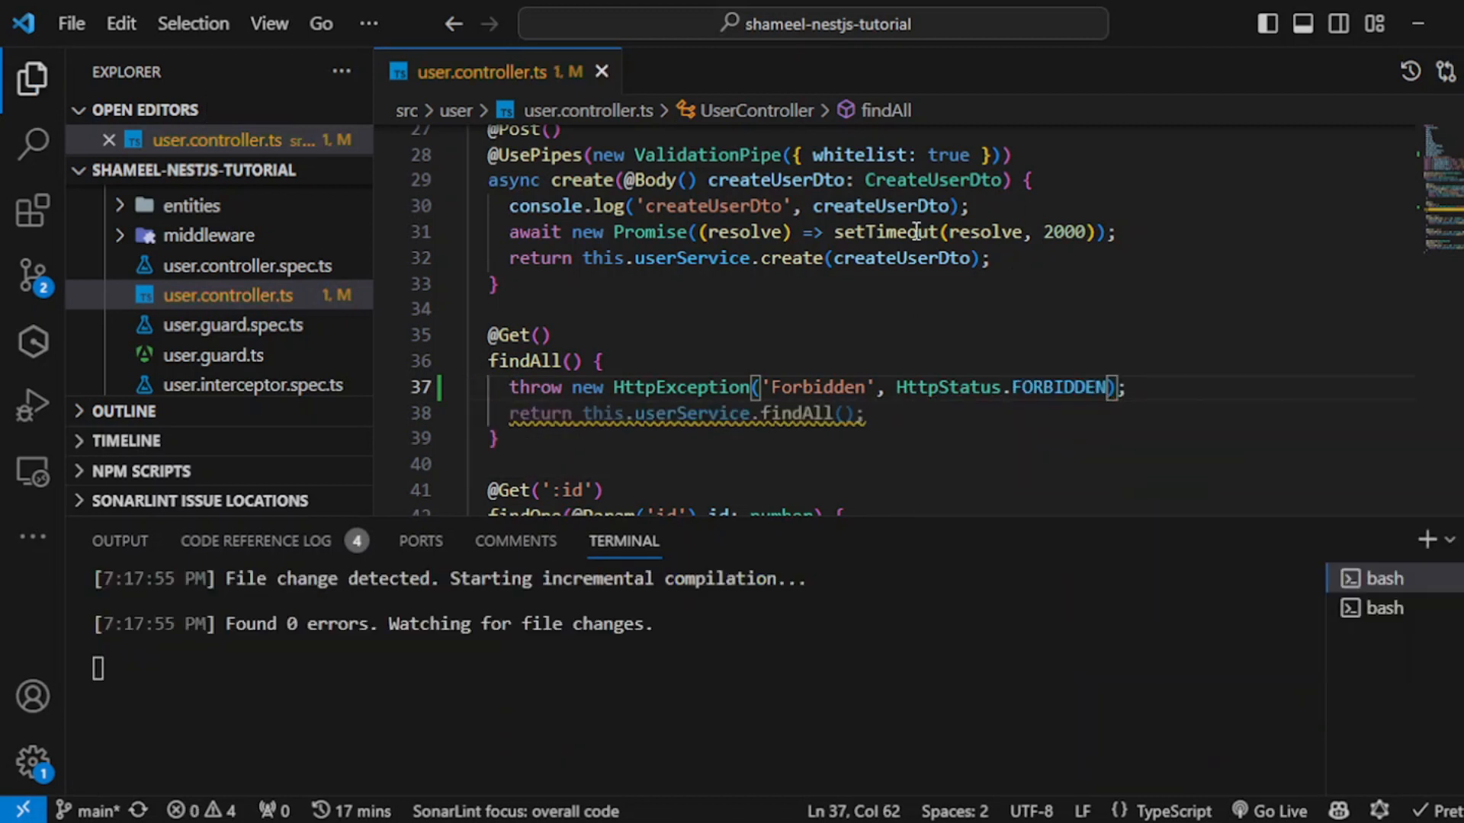
{"action": "mouse_move", "coordinate": [1031, 303]}
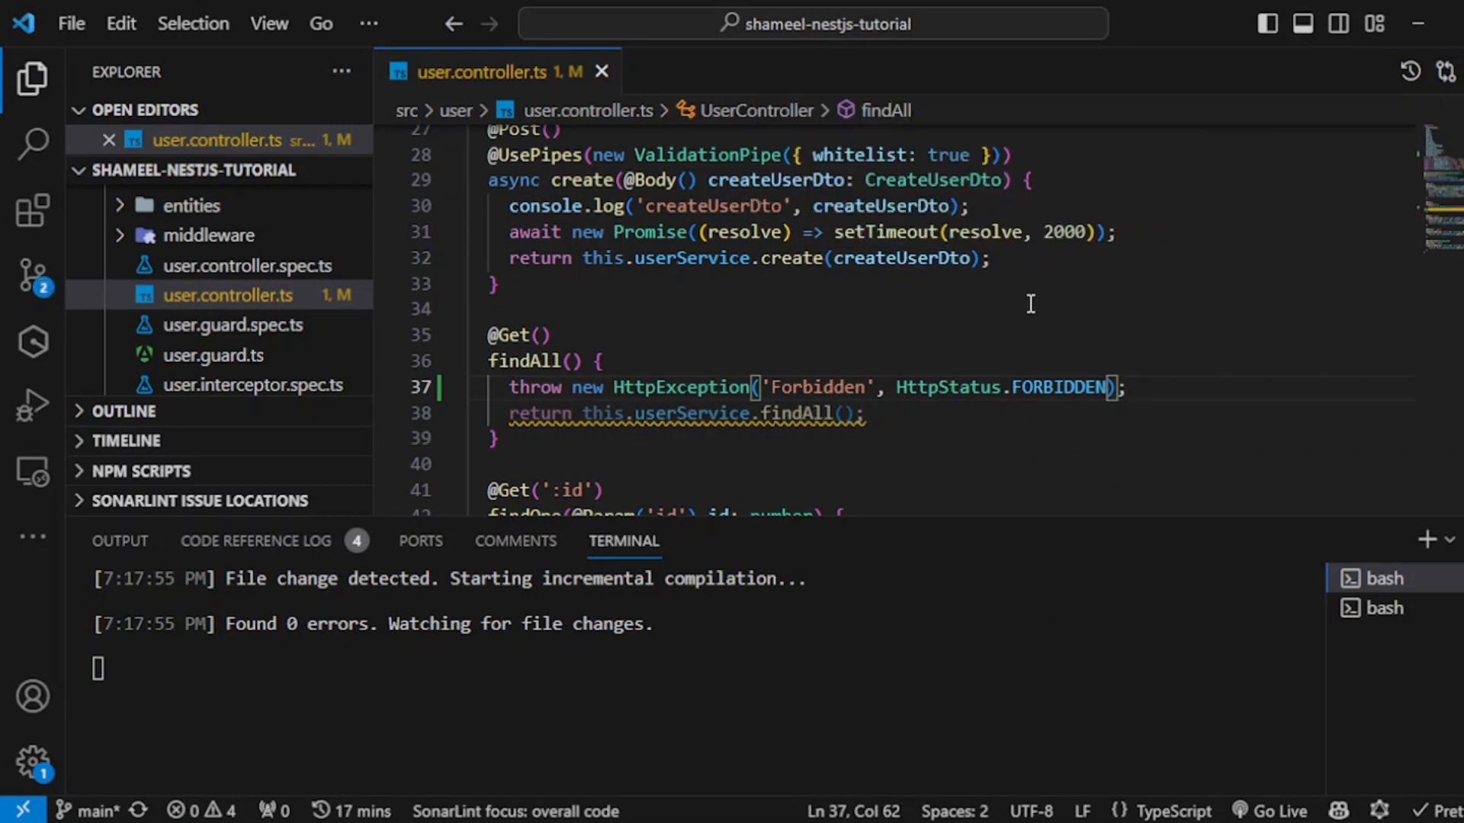
{"action": "mouse_move", "coordinate": [1112, 348]}
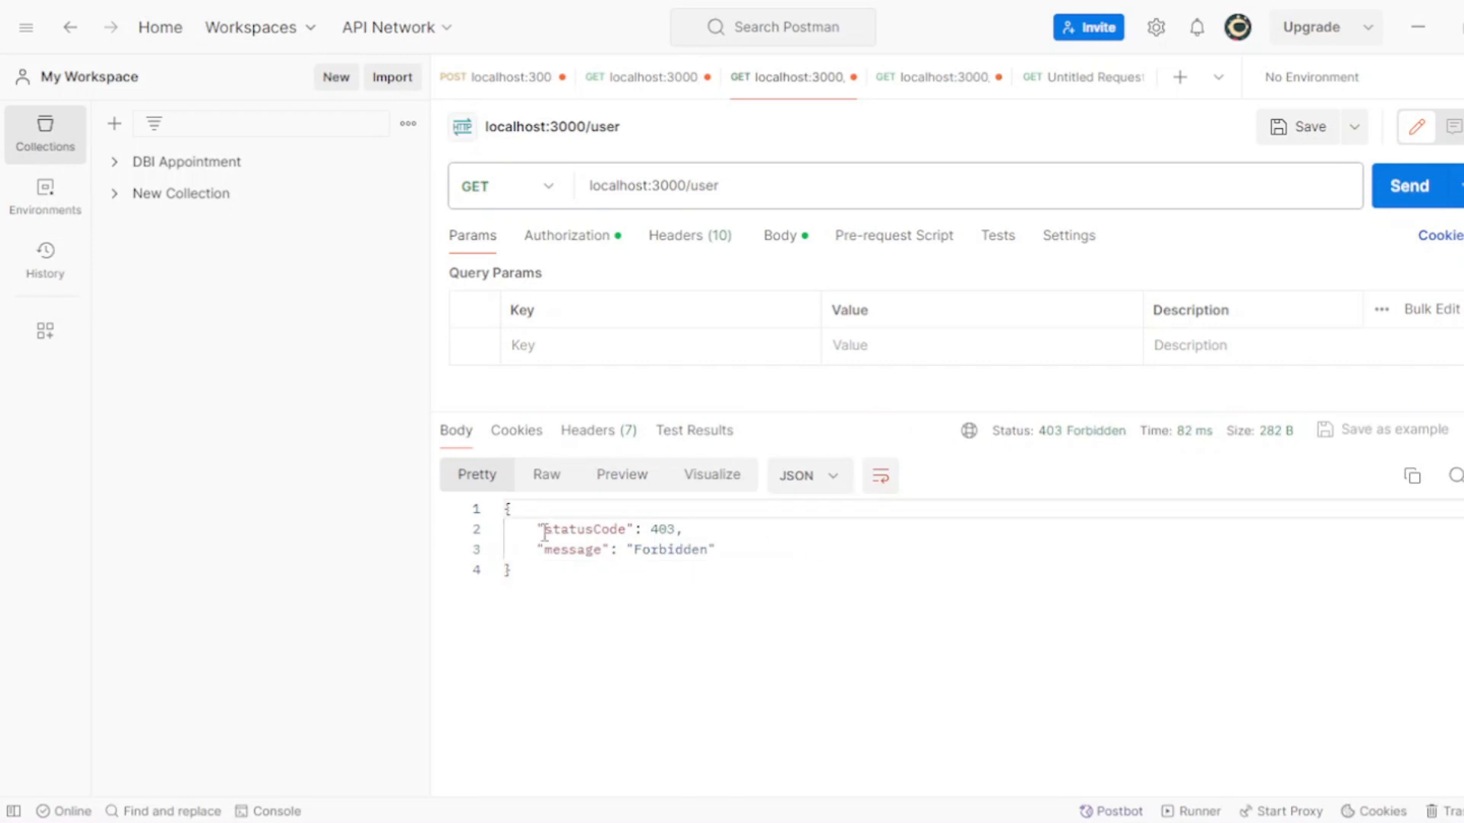
Change the HttpException message to 'Forbidden 123' and get the 403 response in Postman
{"action": "left_click_drag", "start_coordinate": [542, 549], "coordinate": [713, 548]}
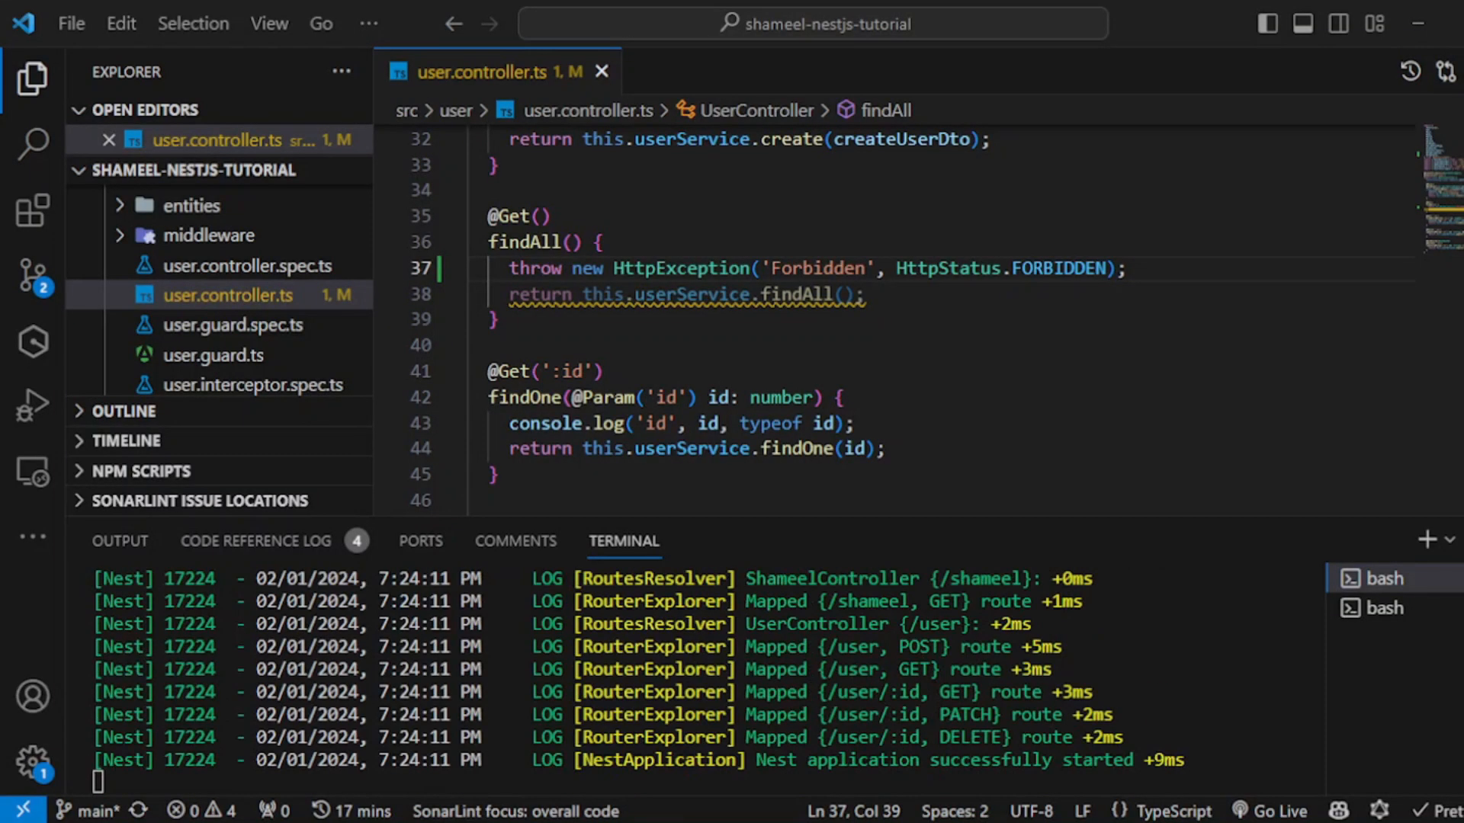
{"action": "double_click", "coordinate": [830, 268]}
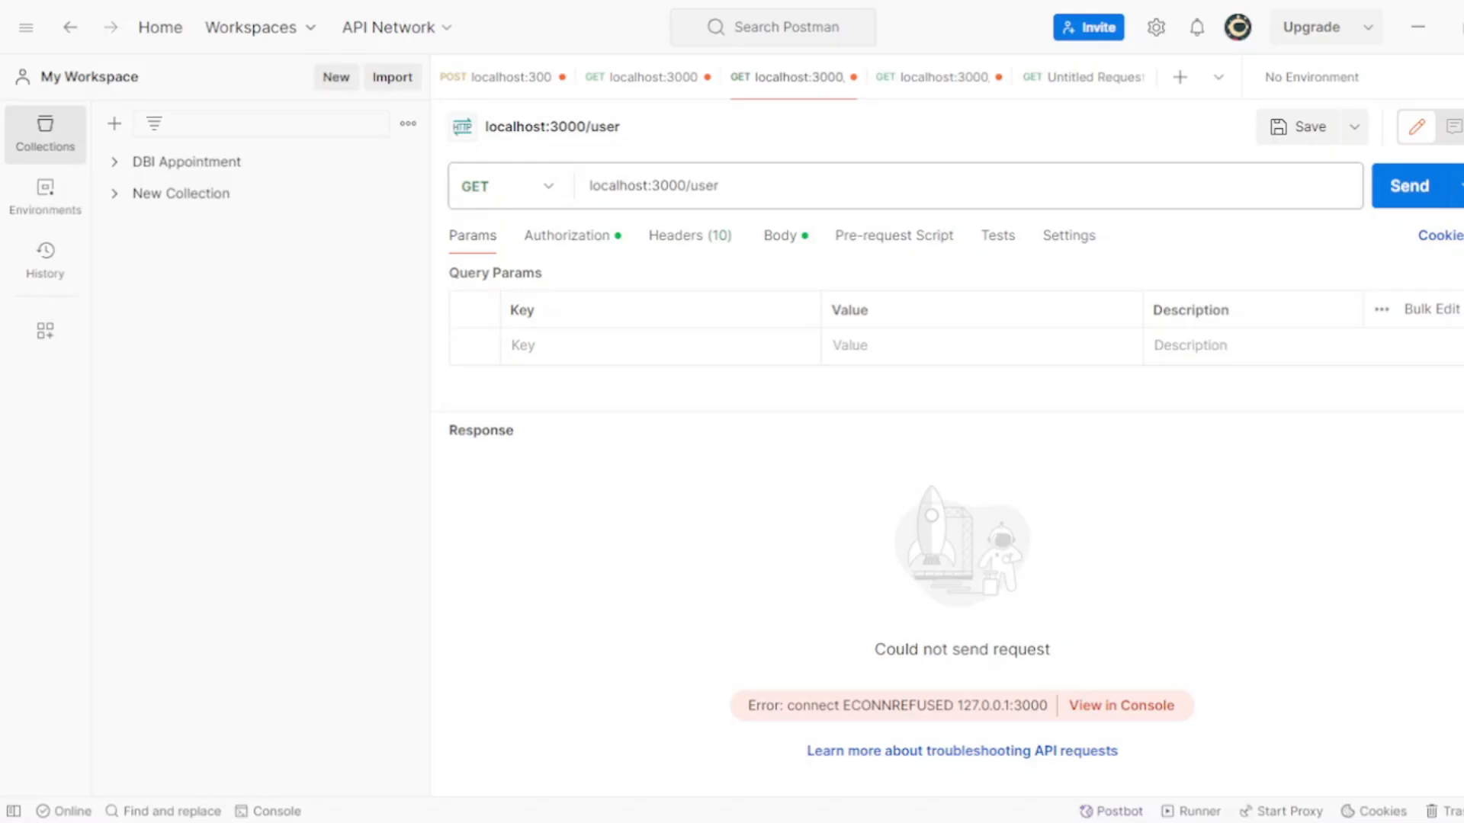
{"action": "left_click", "coordinate": [1411, 184]}
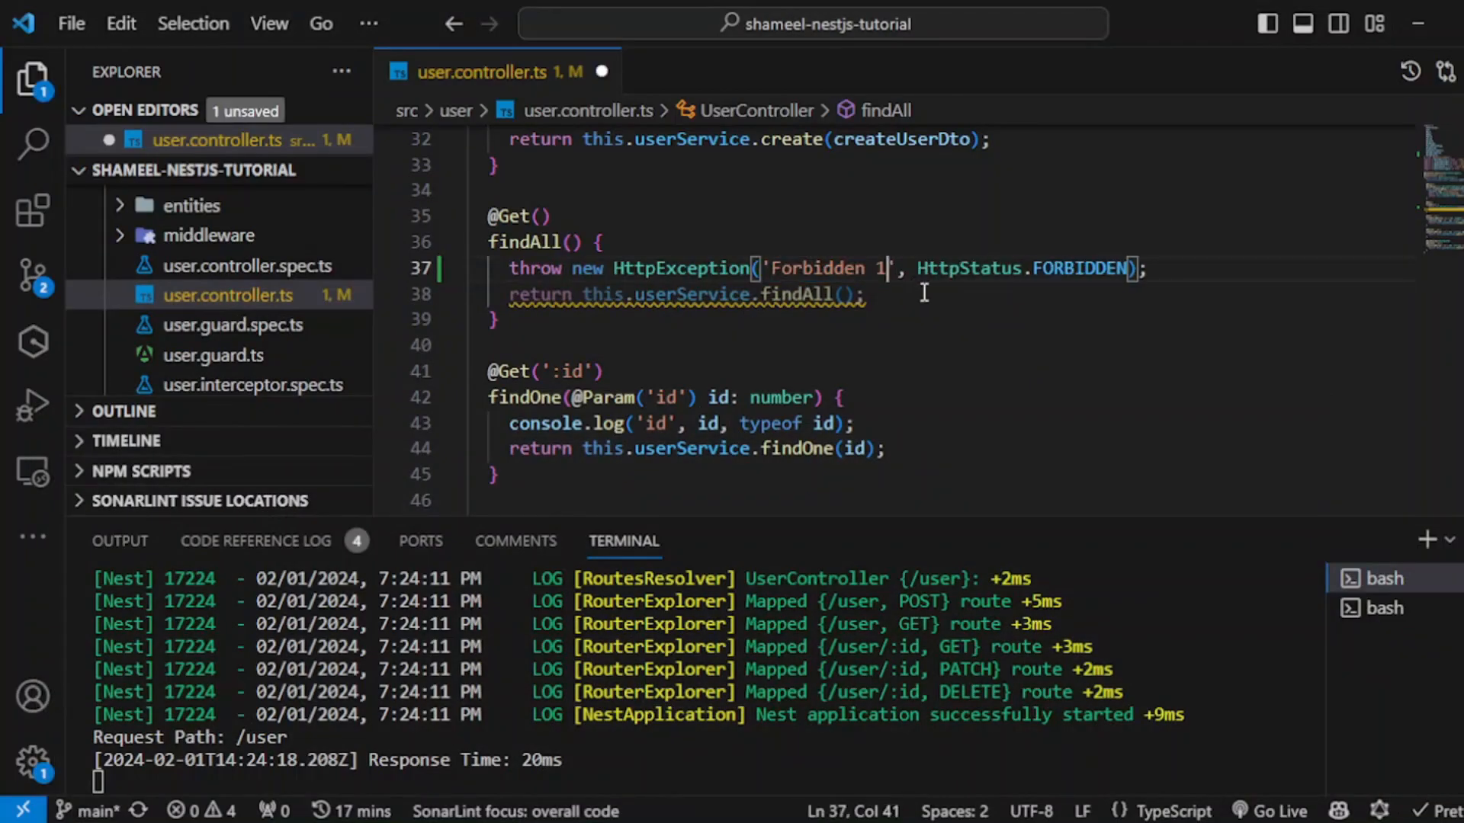
{"action": "type", "text": "23"}
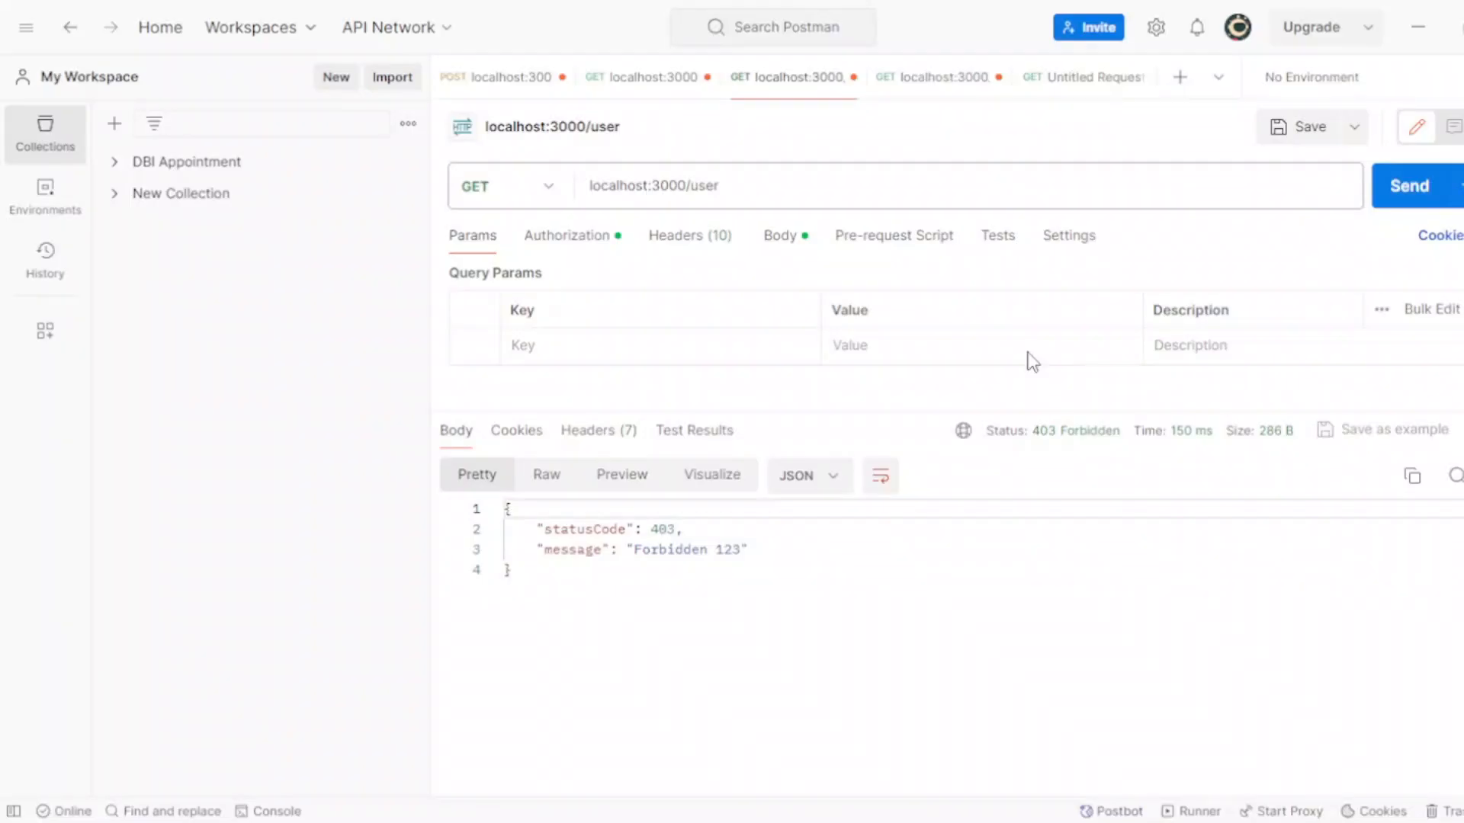
Pass an object with status, error 'This is a custom message' and name 'Shameel Ud' to the HttpException and save
{"action": "left_click", "coordinate": [1410, 184]}
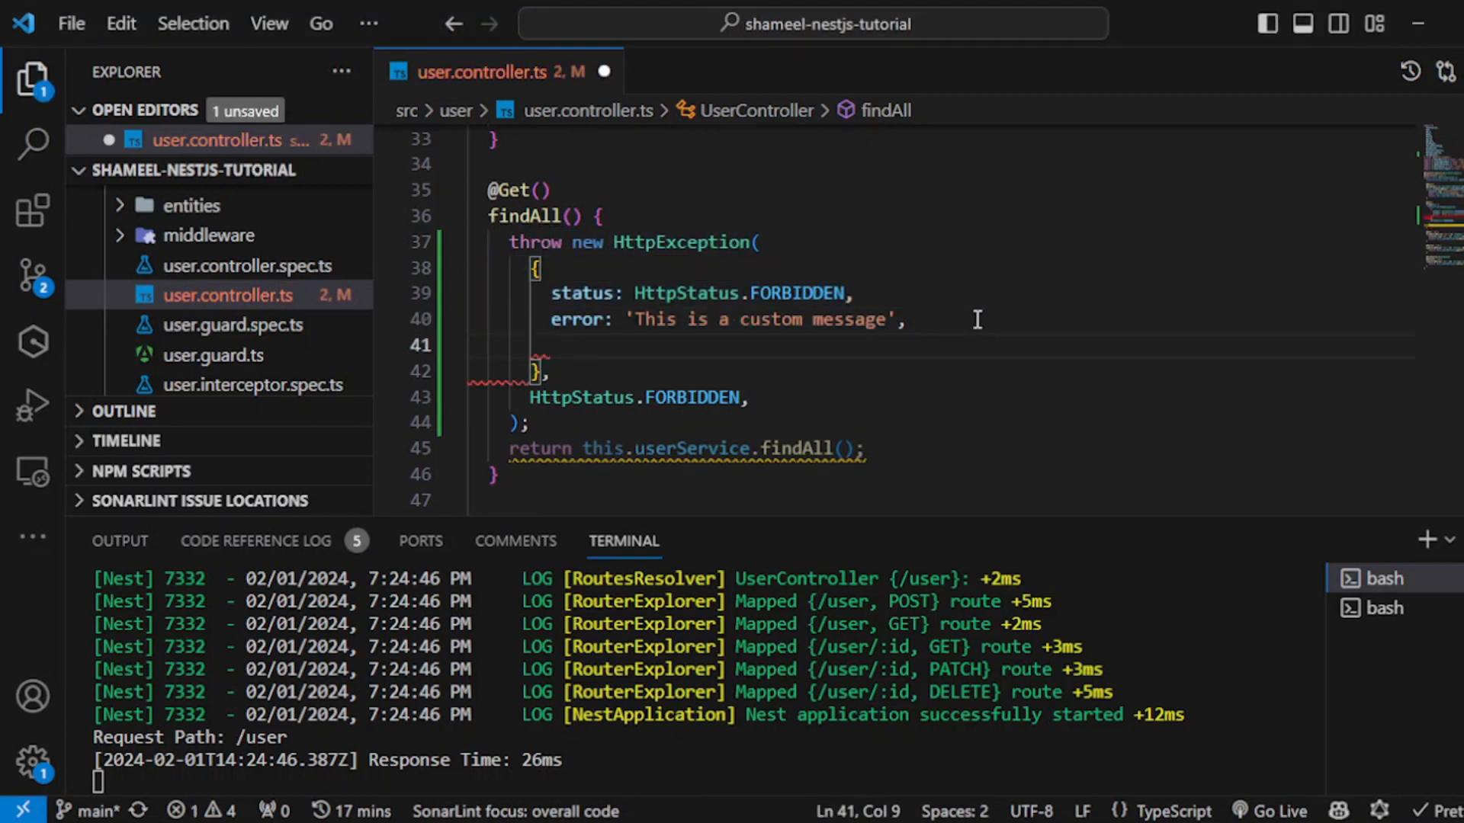
{"action": "type", "text": "name:\""}
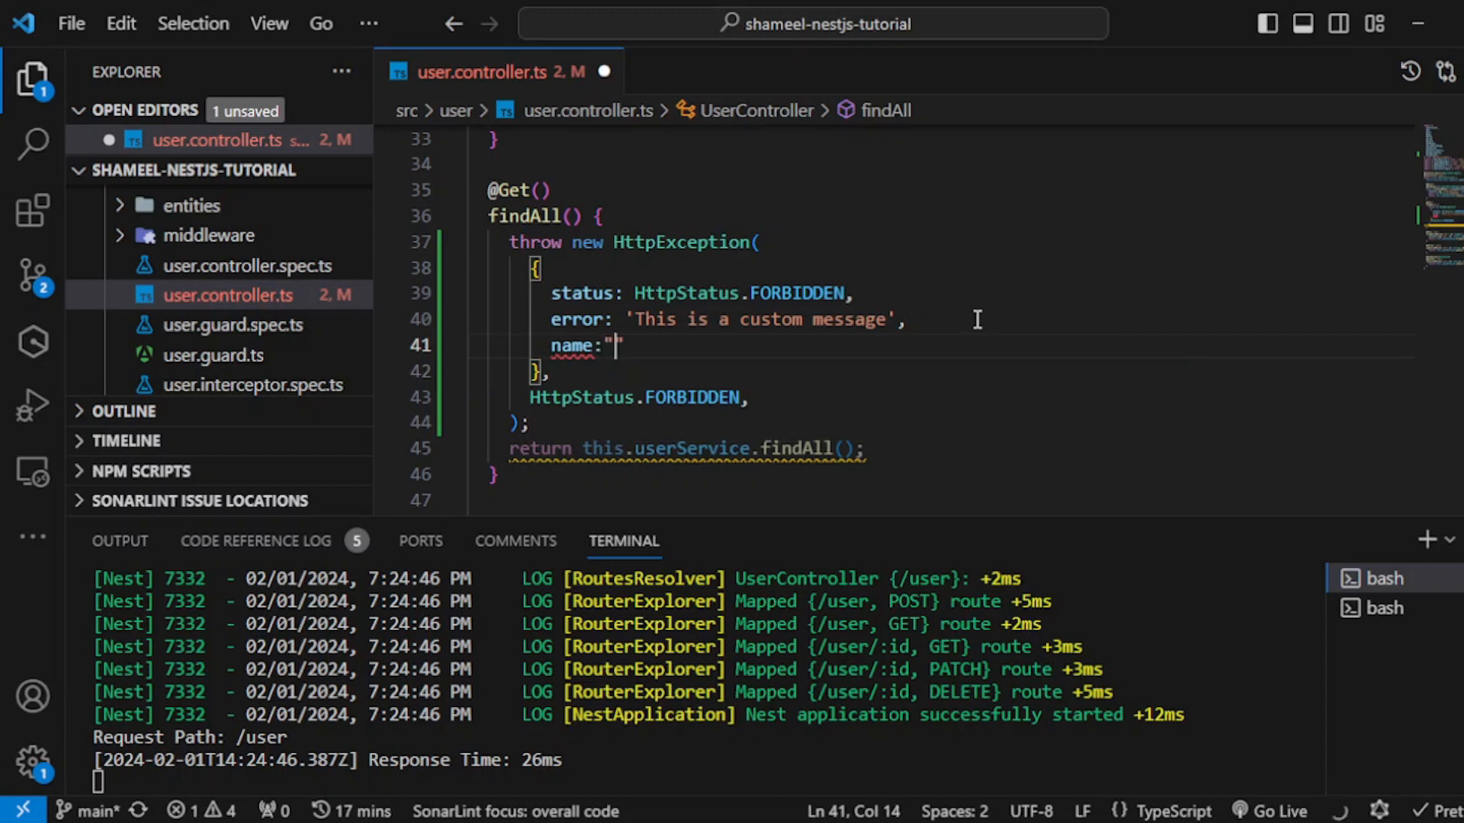
{"action": "type", "text": "custom error"}
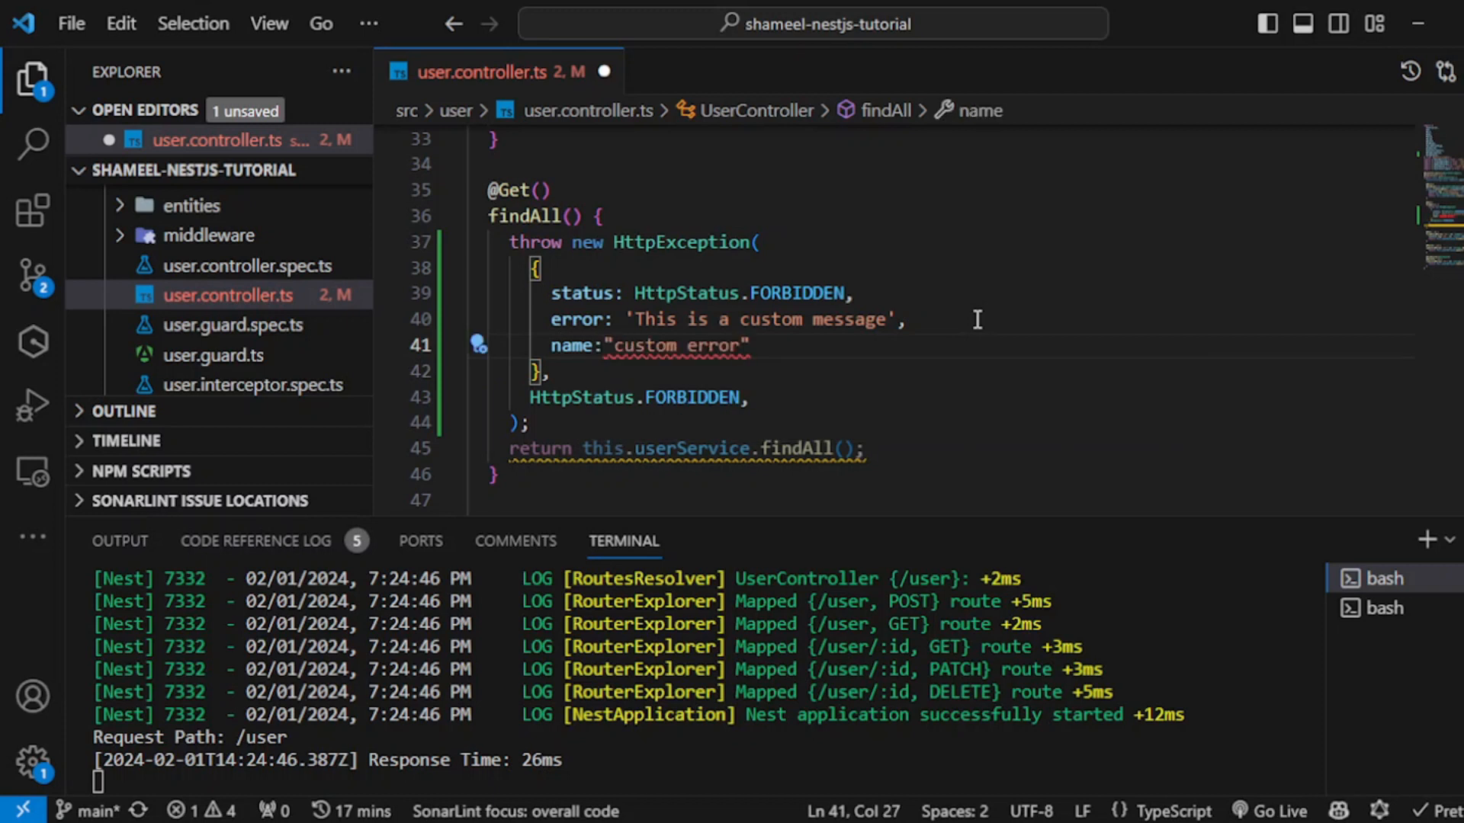
{"action": "left_click", "coordinate": [616, 346]}
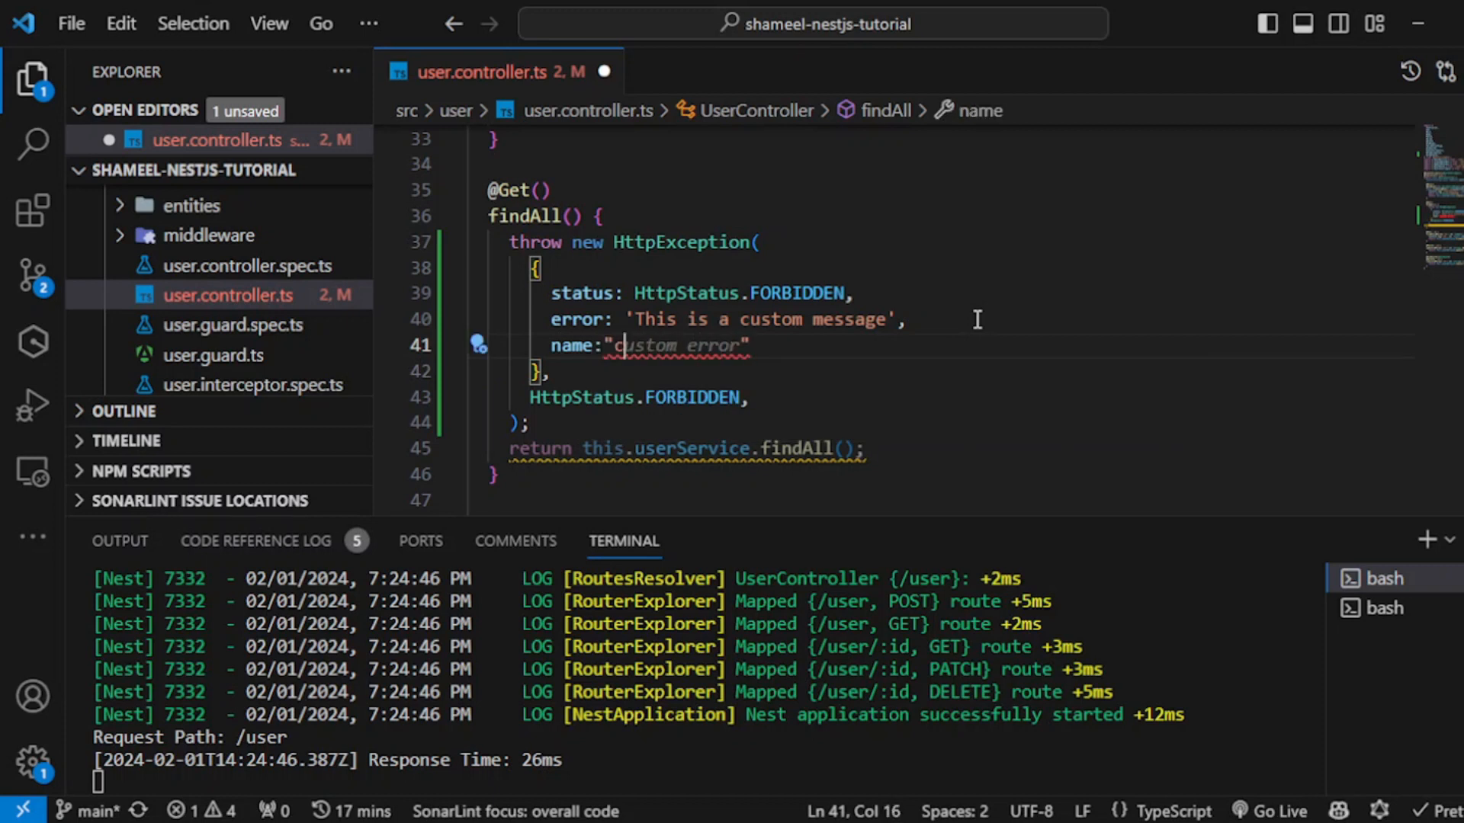
{"action": "type", "text": "Shameel Ud"}
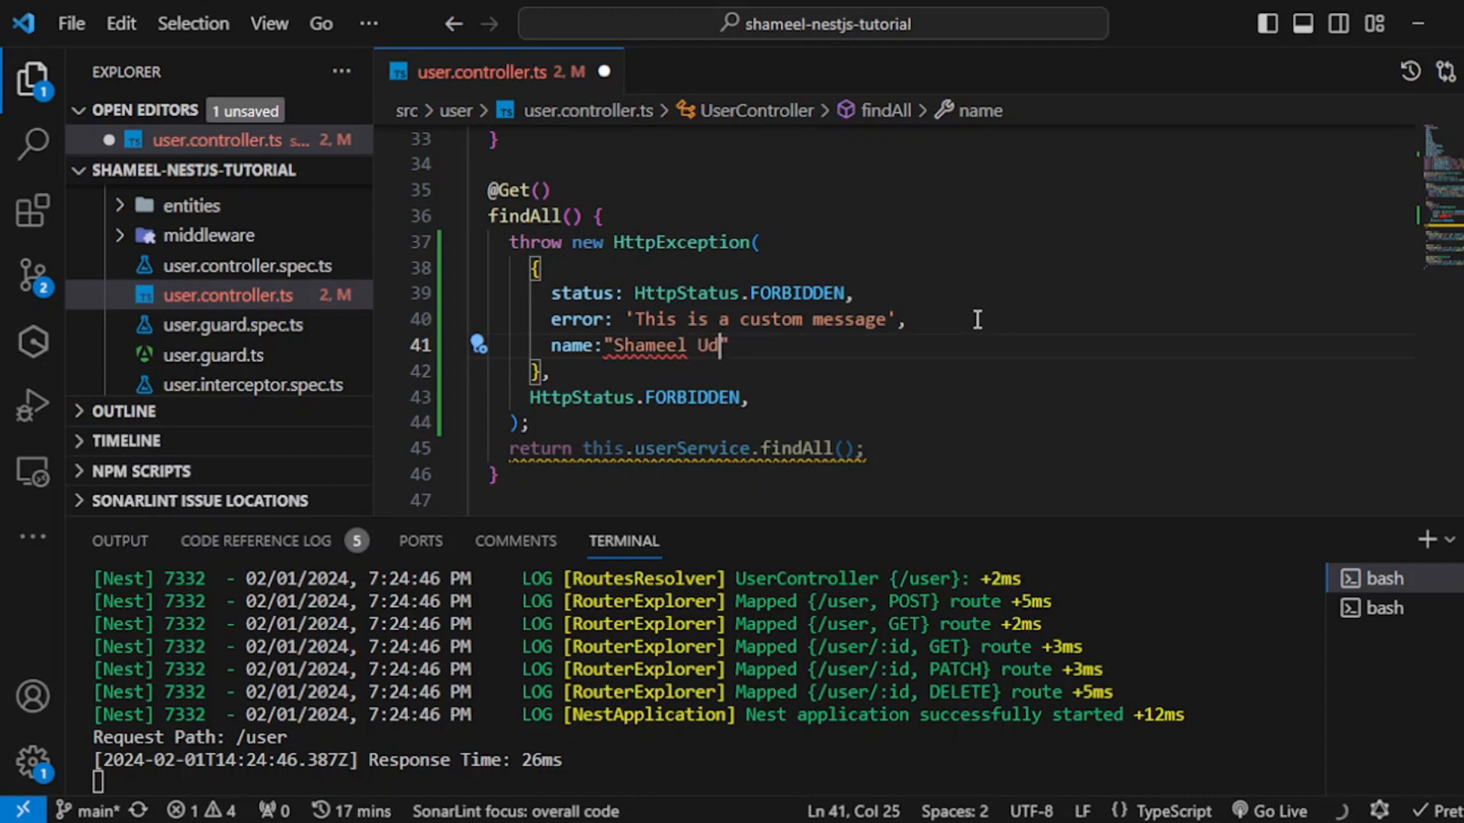
{"action": "key", "text": "ctrl+s"}
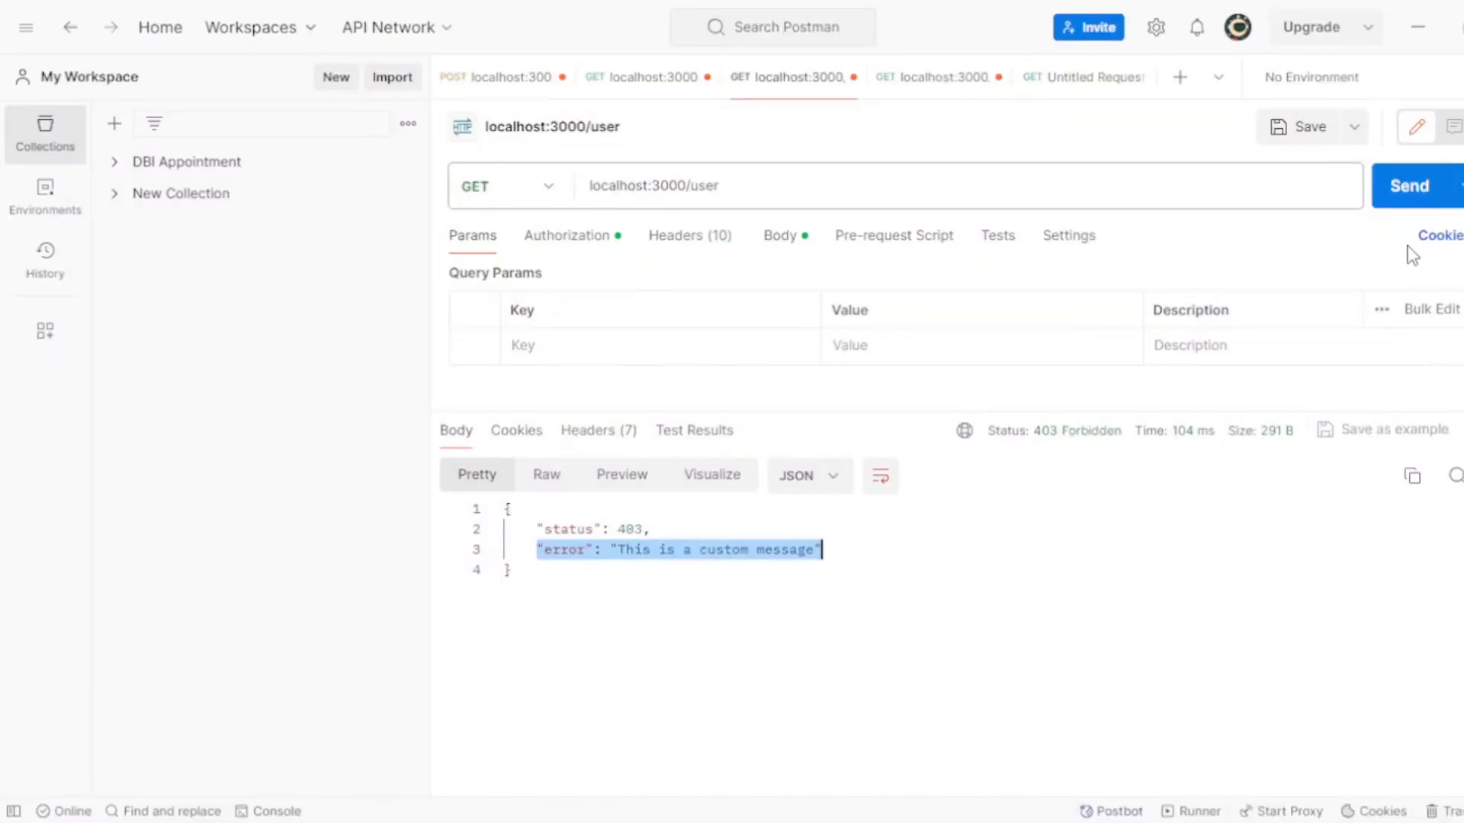
Send the /user request to see the name field, then start rewriting the throw as UnauthorizedException
{"action": "left_click", "coordinate": [1409, 186]}
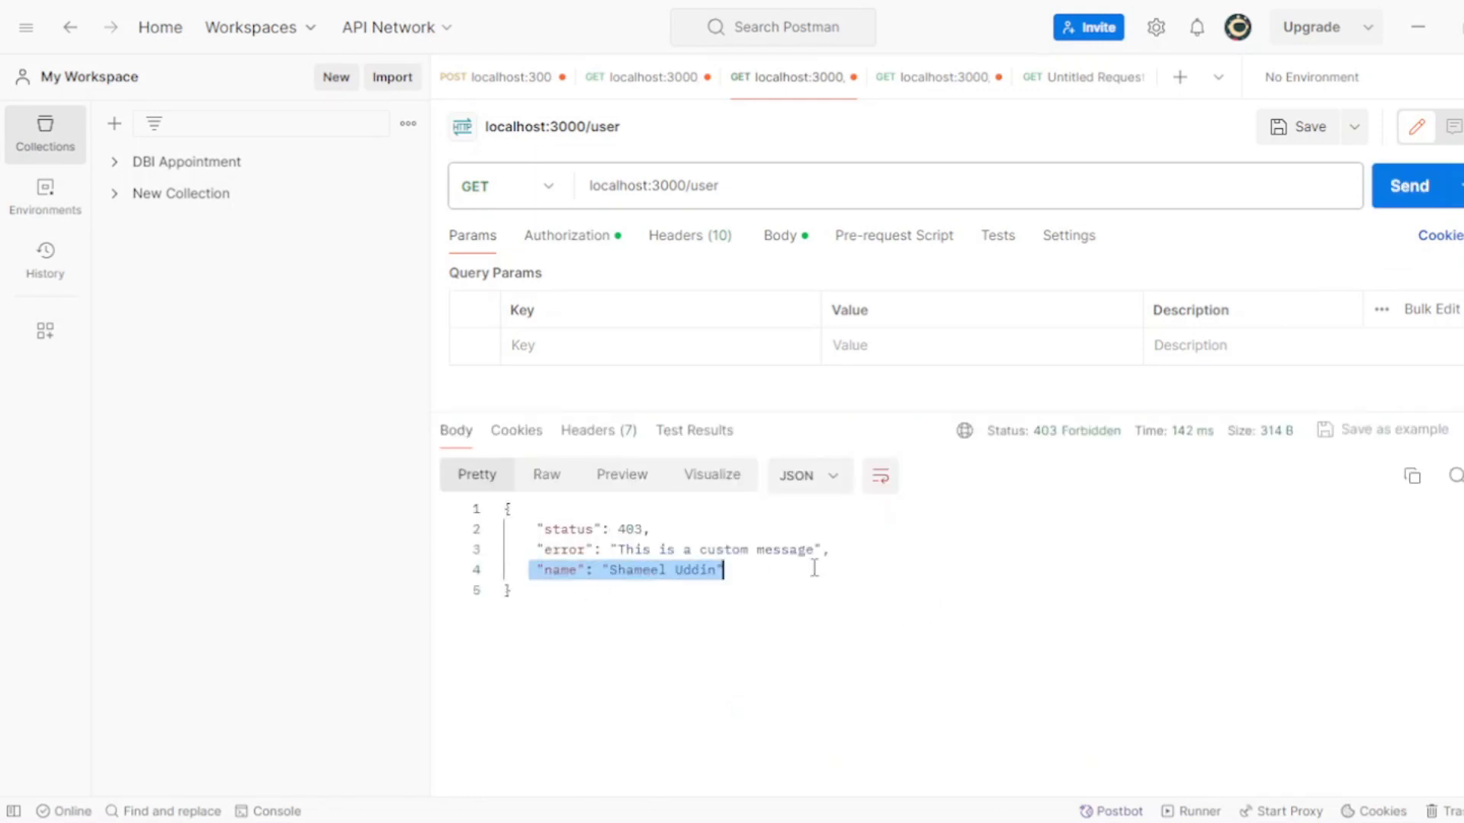
{"action": "left_click", "coordinate": [813, 569]}
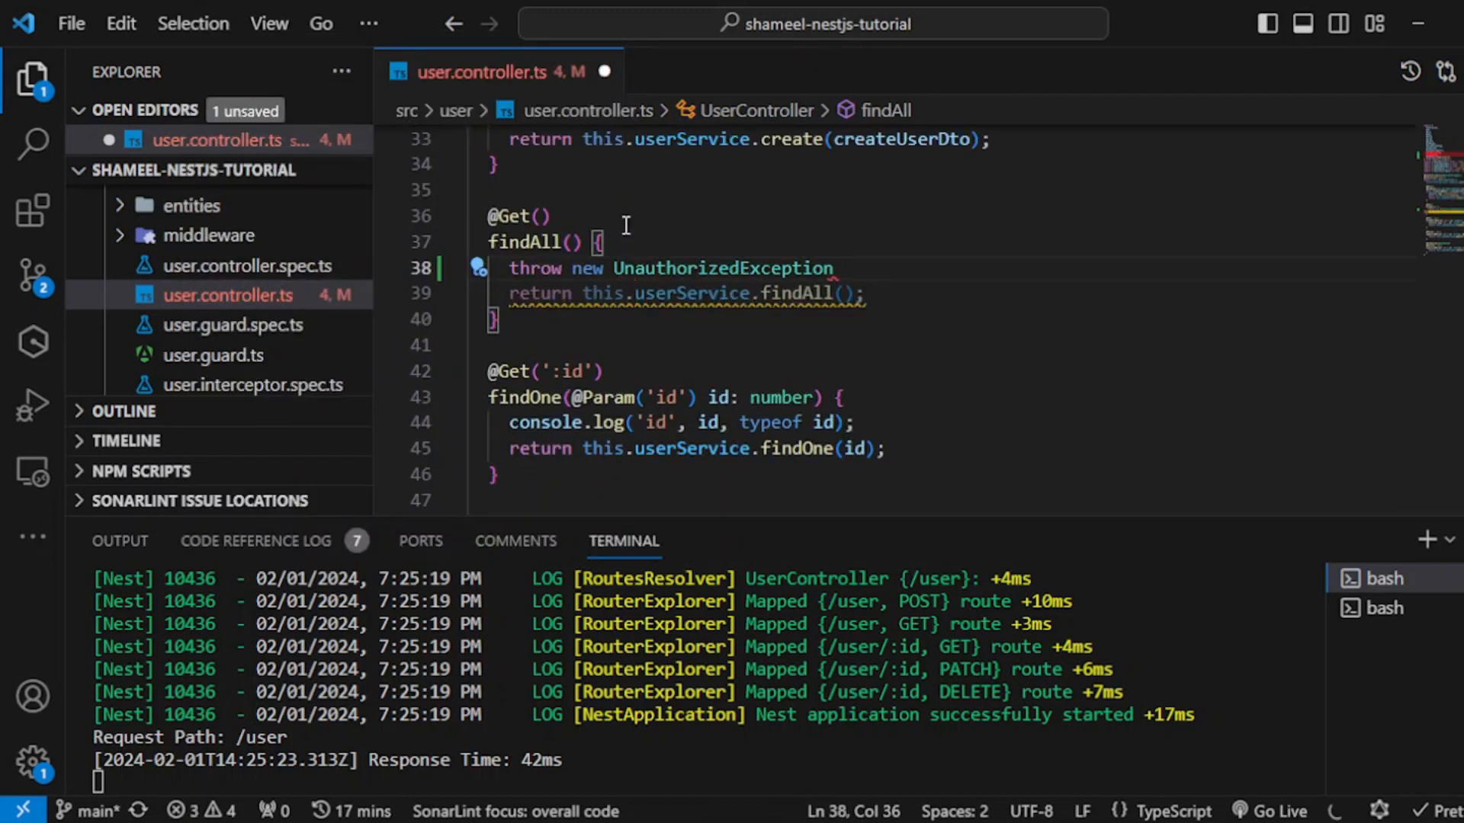
{"action": "type", "text": "();"}
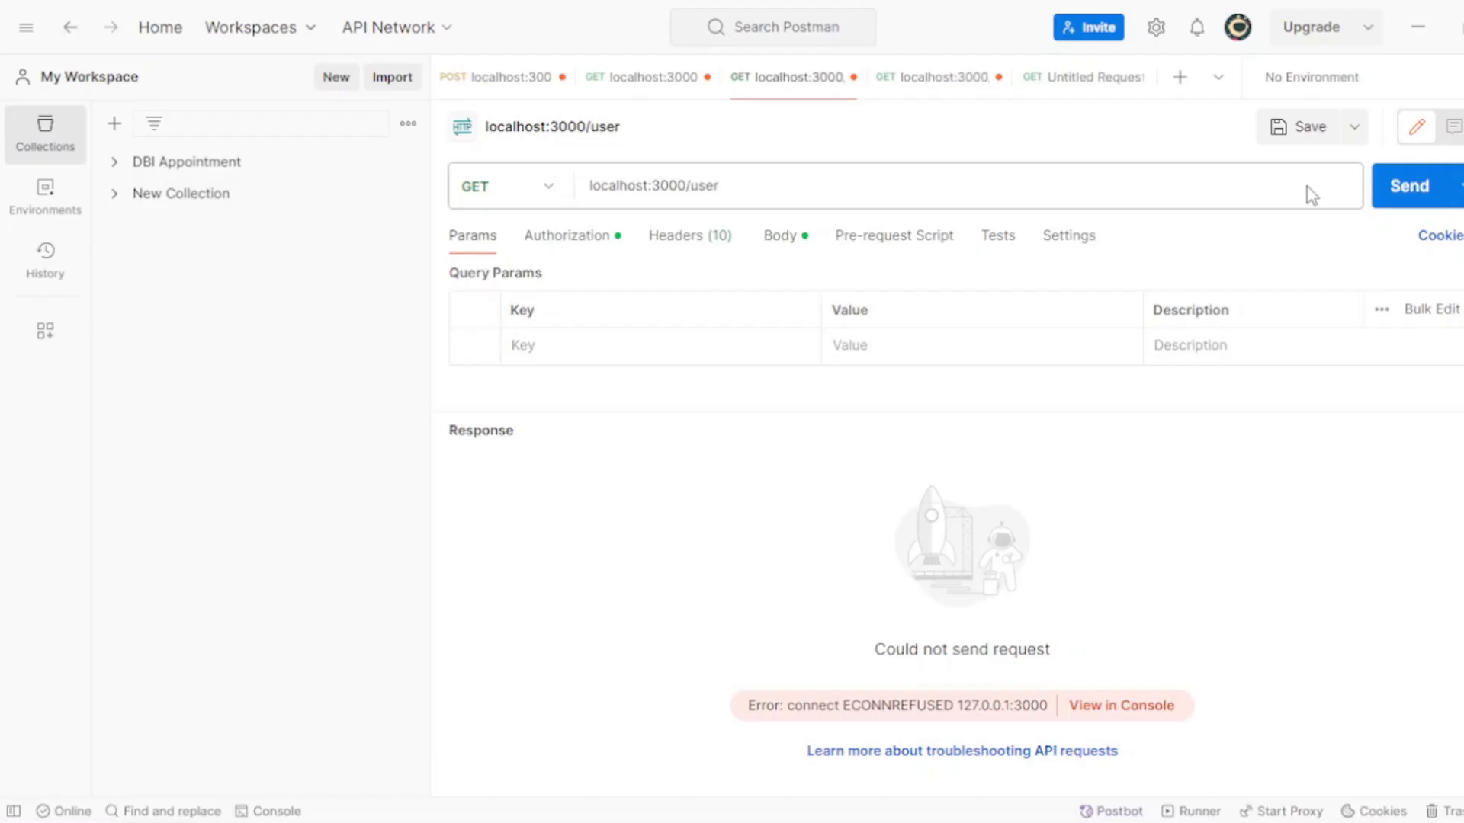
{"action": "left_click", "coordinate": [1410, 184]}
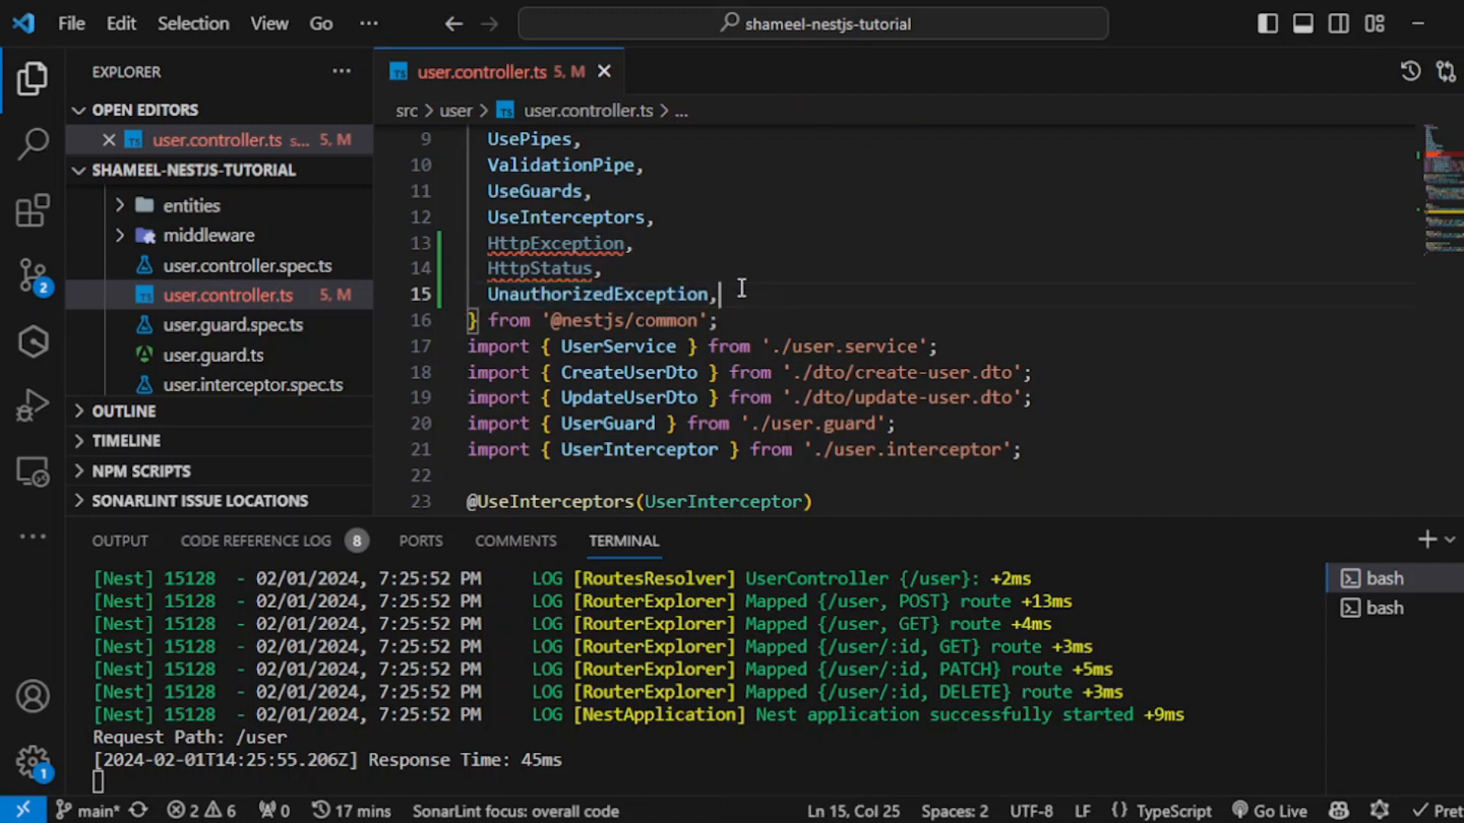
{"action": "type", "text": "Exception"}
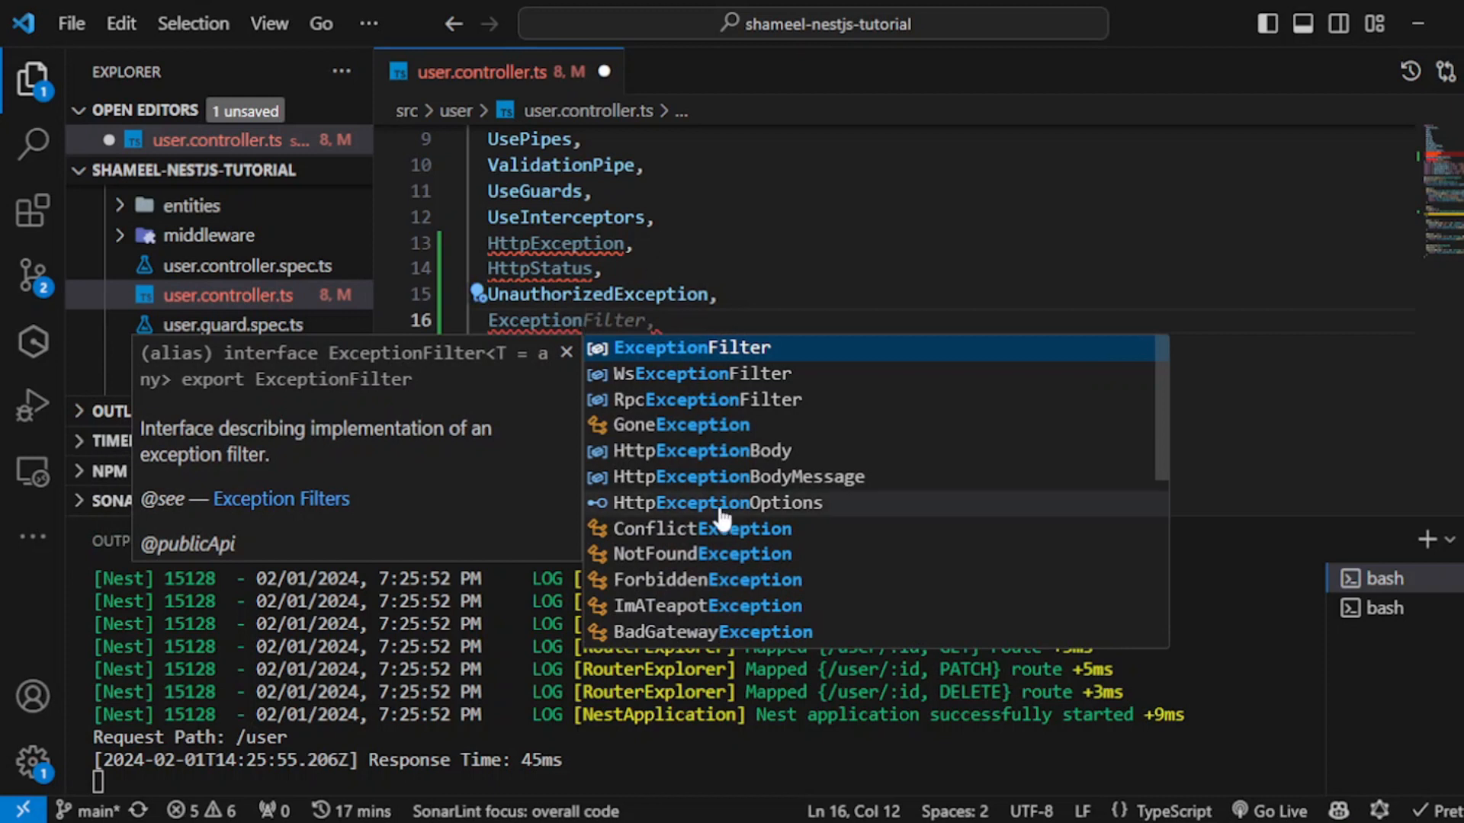
{"action": "scroll", "scroll_direction": "down", "scroll_amount": 3}
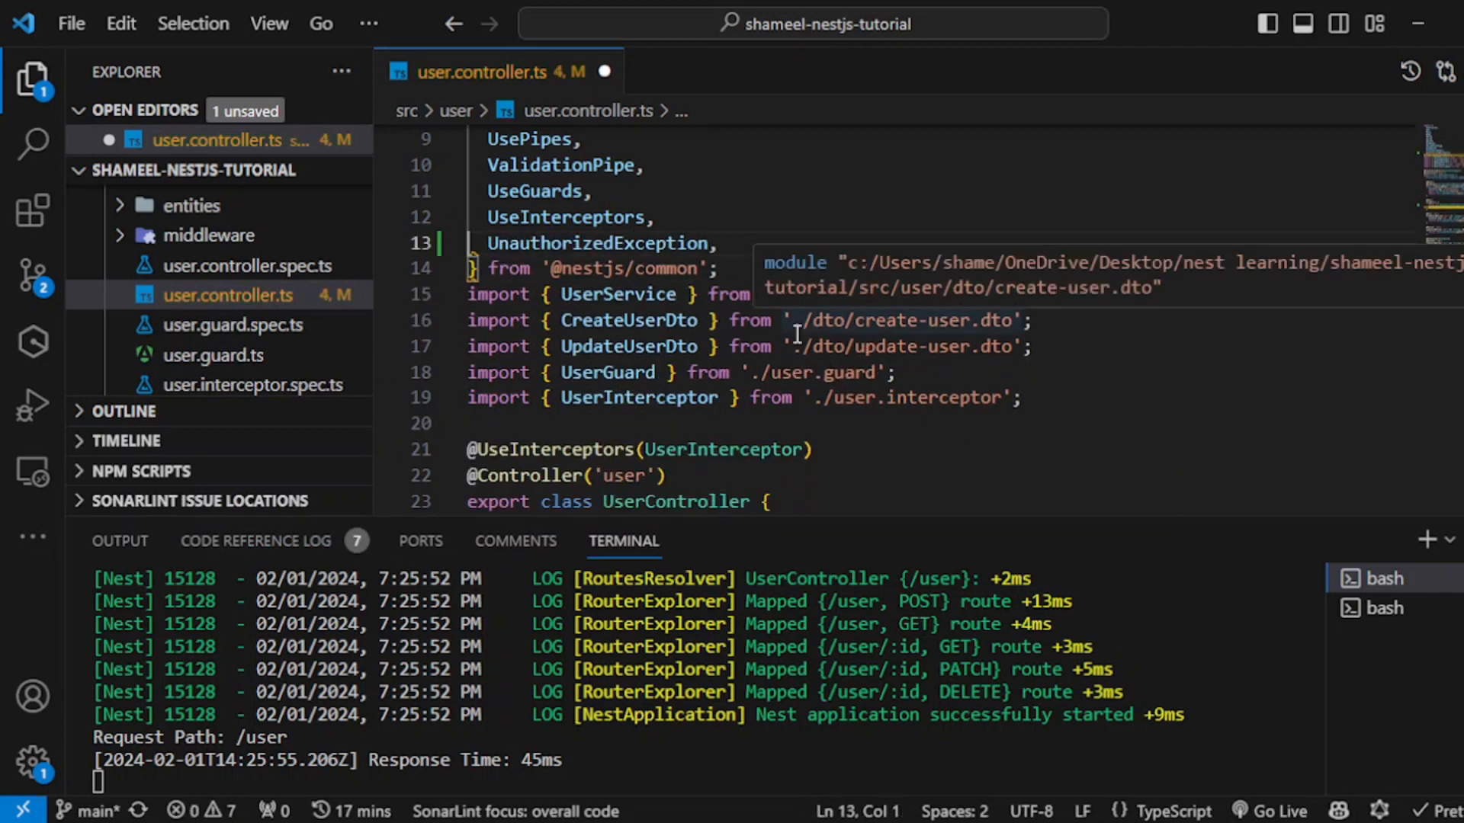
{"action": "type", "text": "HttpException,"}
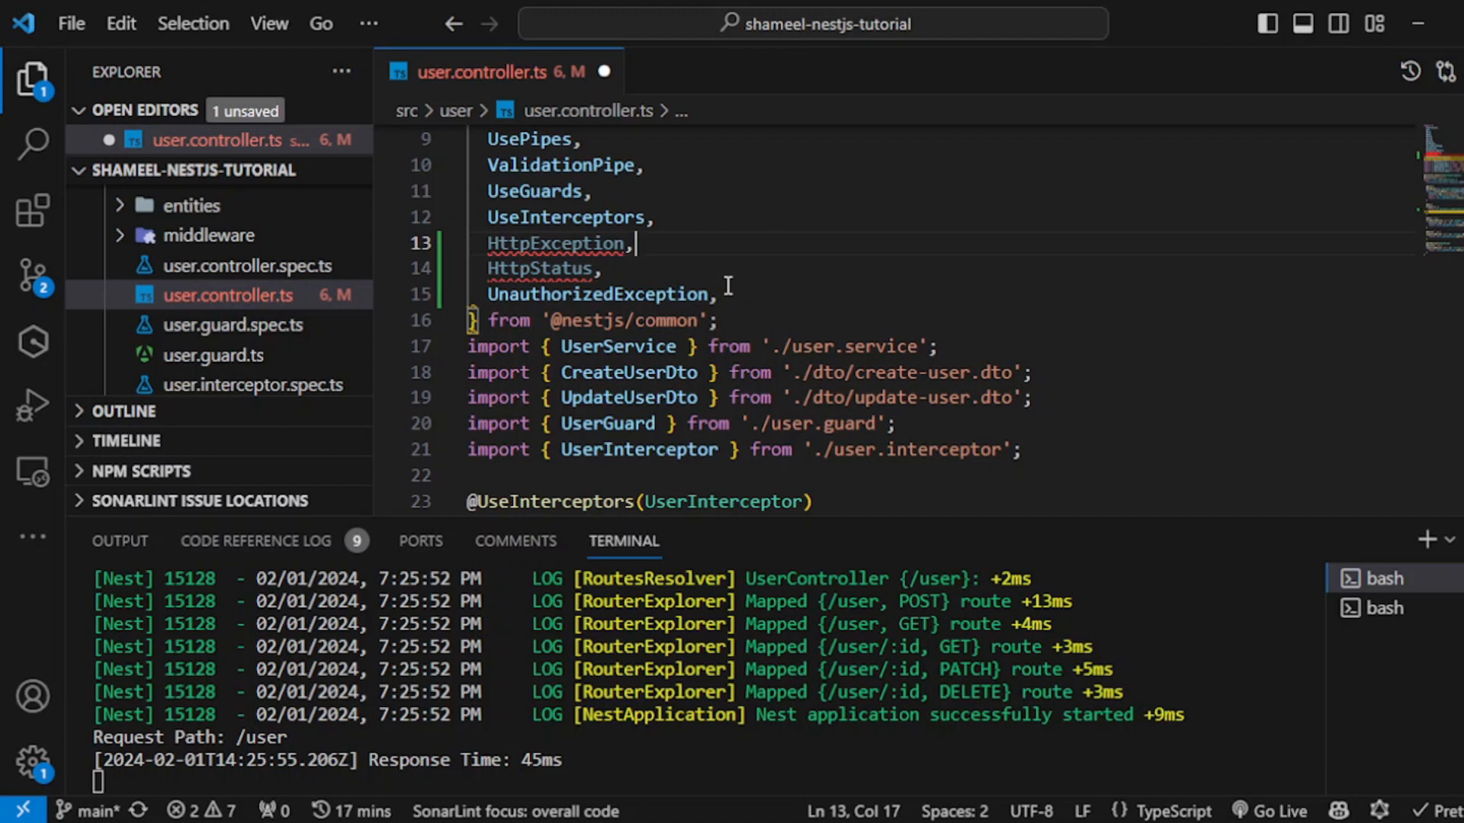